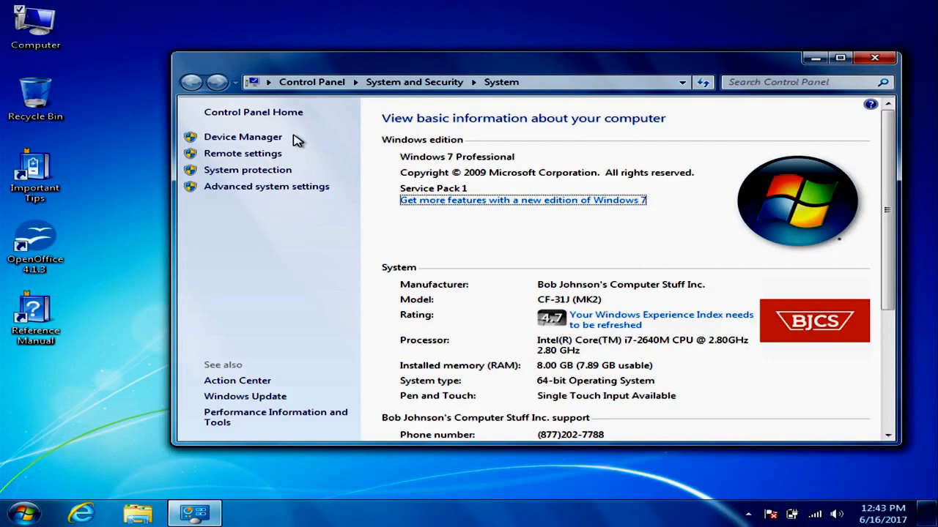
Maximize the System window and reopen Computer's Properties from the Start menu.
{"action": "left_click", "coordinate": [243, 138]}
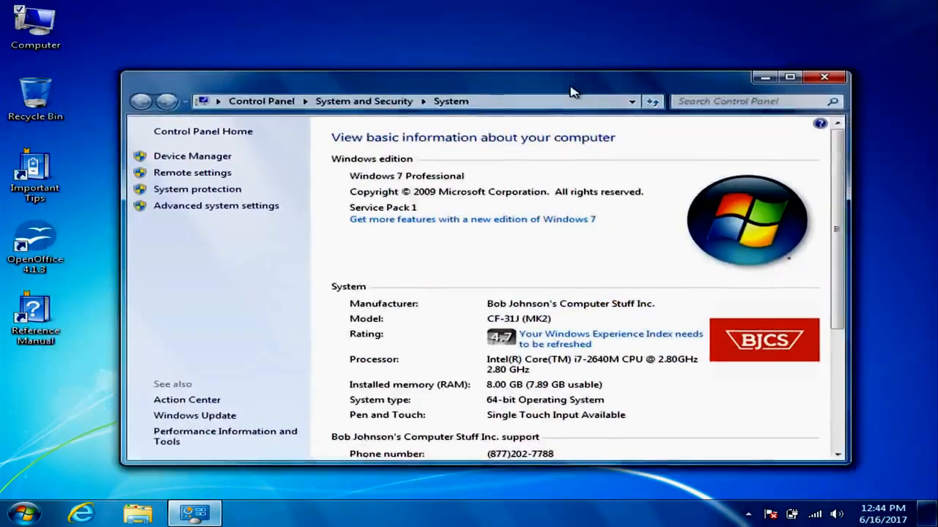
{"action": "left_click", "coordinate": [788, 76]}
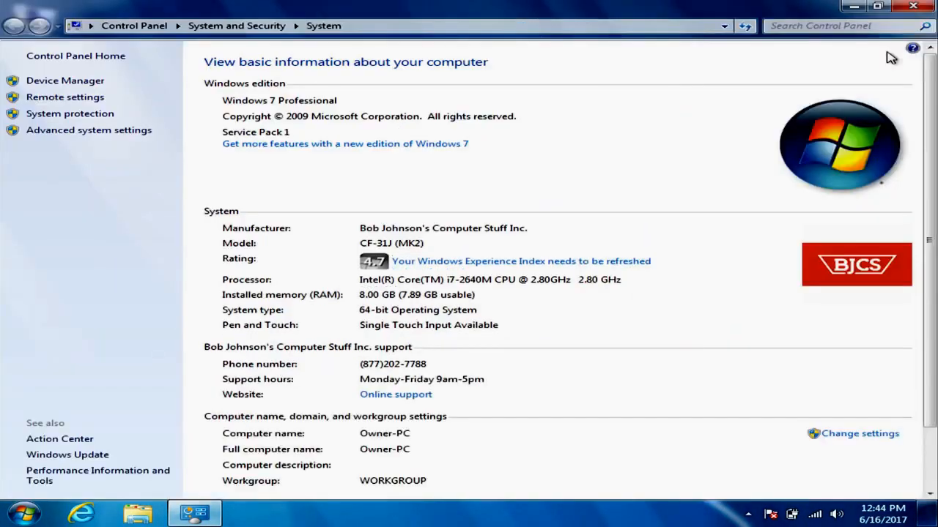
{"action": "left_click", "coordinate": [20, 513]}
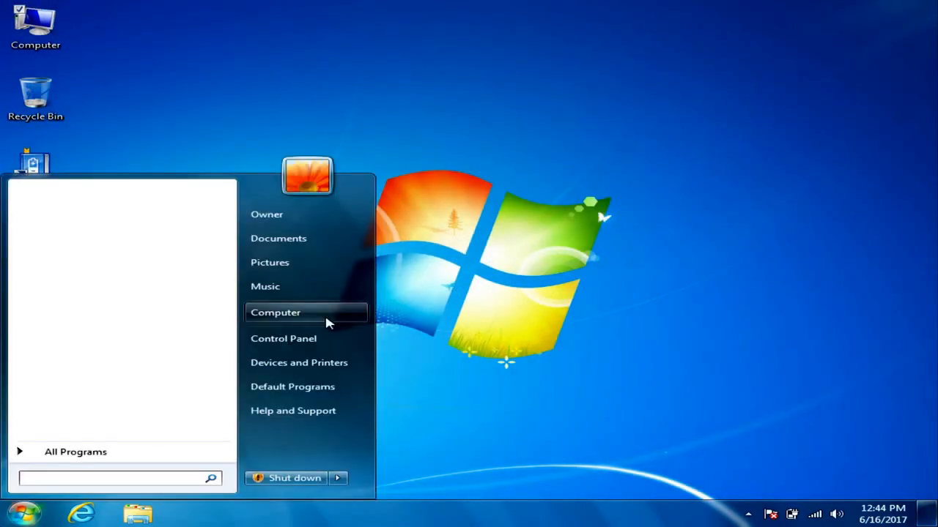
{"action": "right_click", "coordinate": [275, 312]}
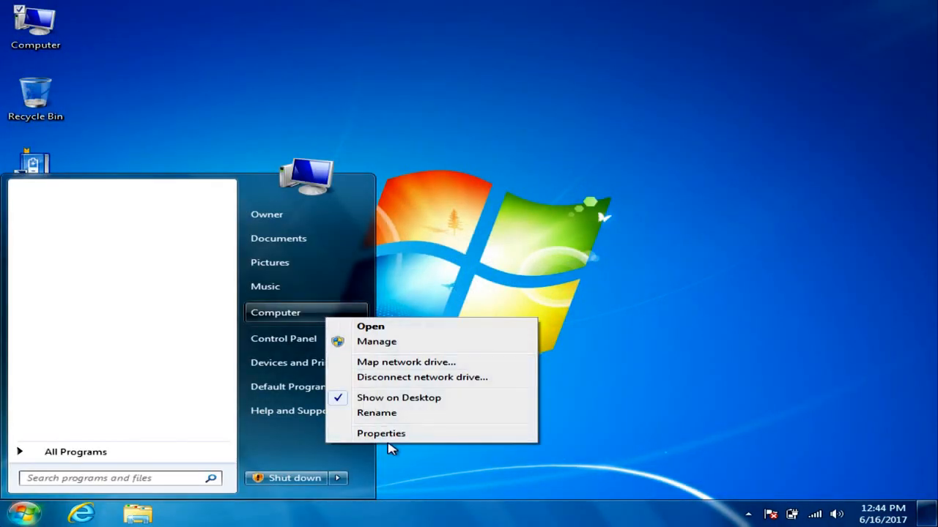
{"action": "mouse_move", "coordinate": [81, 6]}
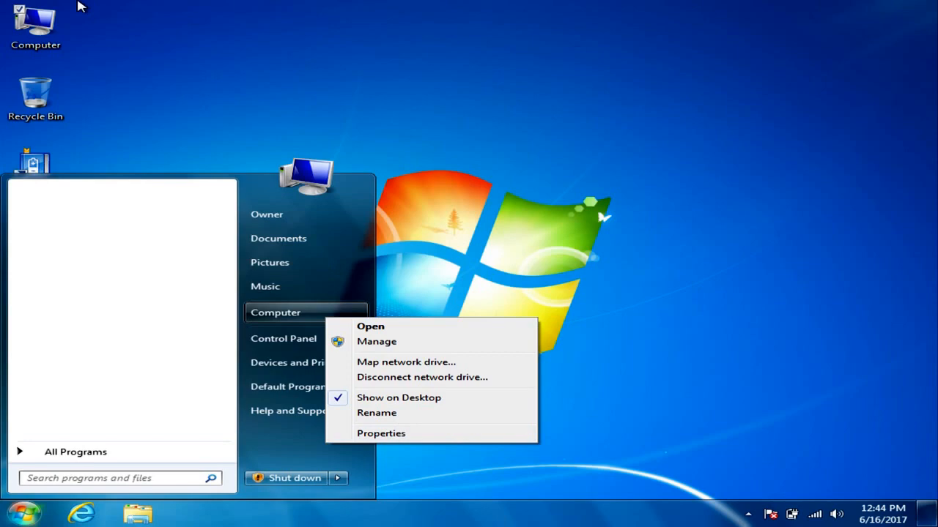
{"action": "mouse_move", "coordinate": [408, 437]}
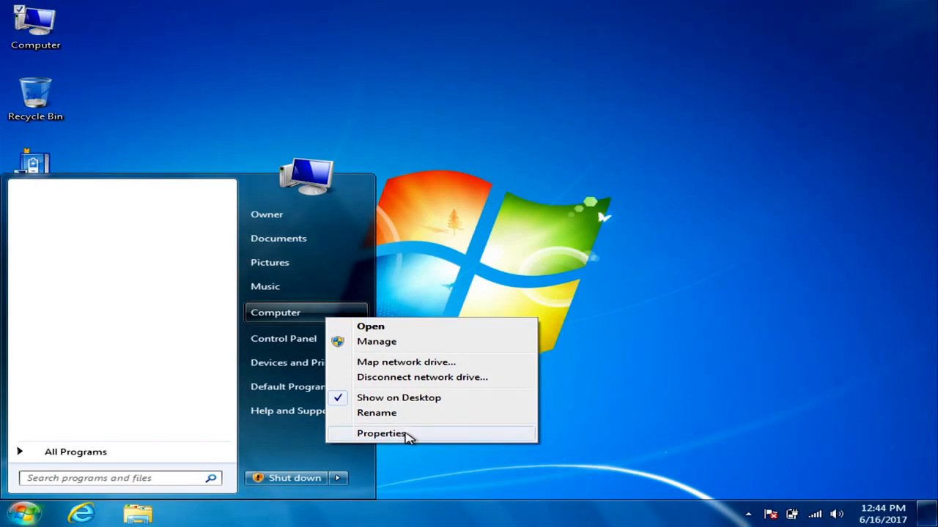
{"action": "left_click", "coordinate": [381, 433]}
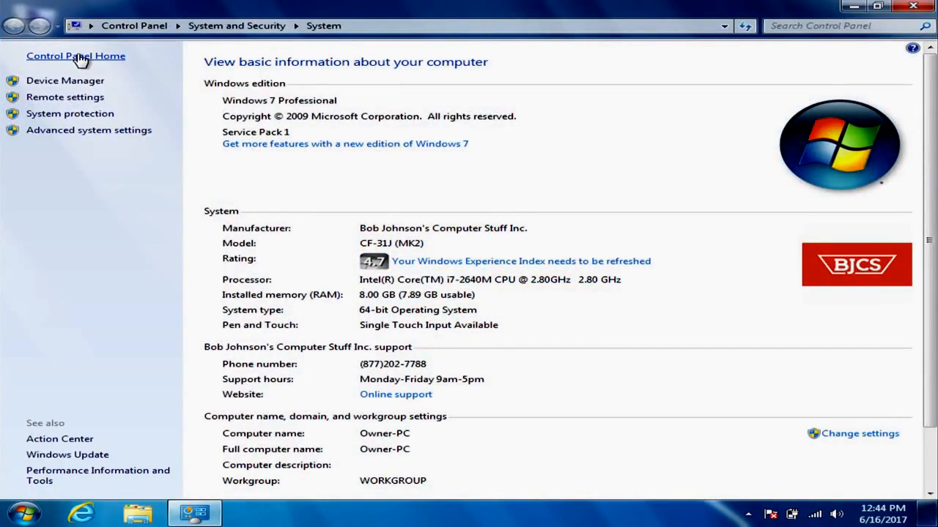
Show Device Manager's hardware list with the Network adapters category expanded.
{"action": "left_click", "coordinate": [76, 55]}
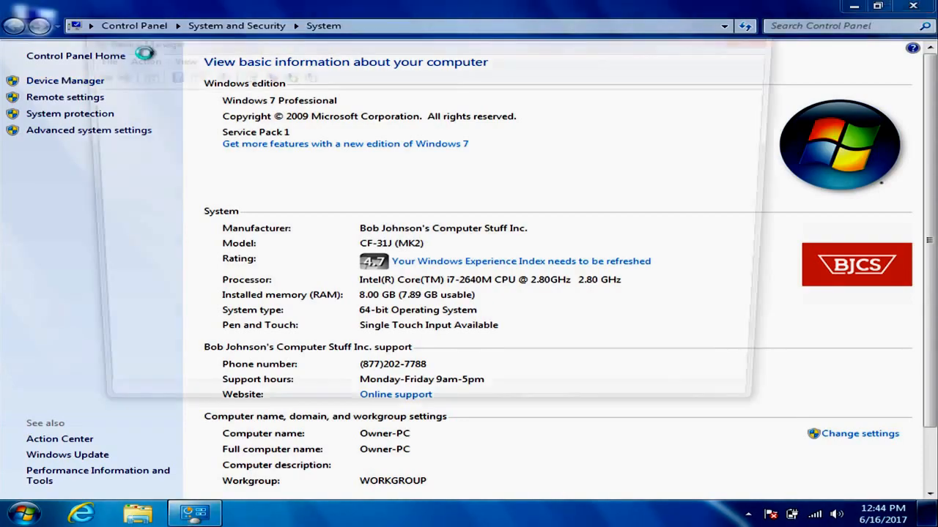
{"action": "left_click", "coordinate": [64, 81]}
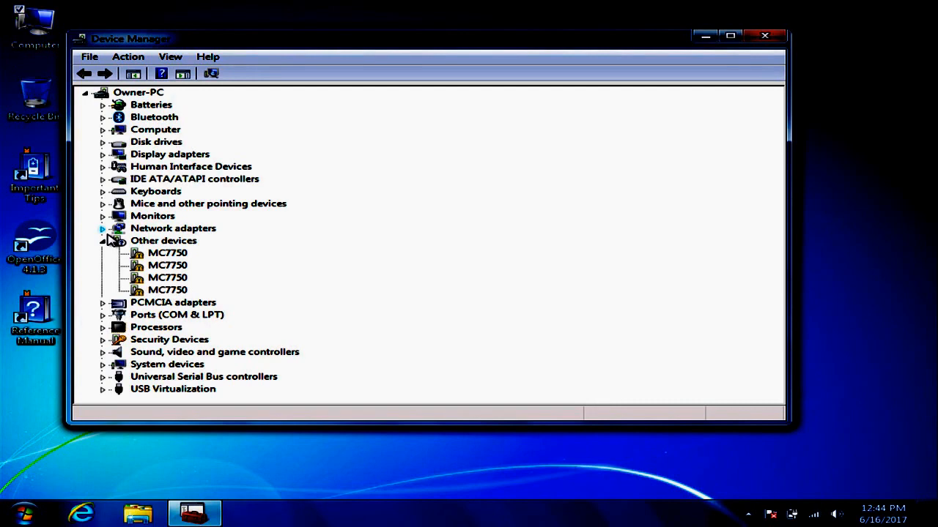
{"action": "left_click", "coordinate": [103, 229]}
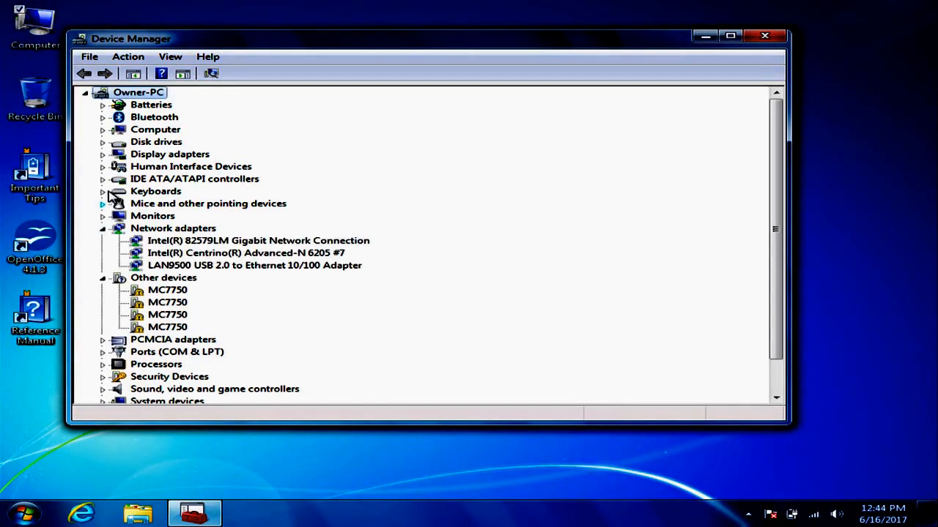
{"action": "mouse_move", "coordinate": [235, 458]}
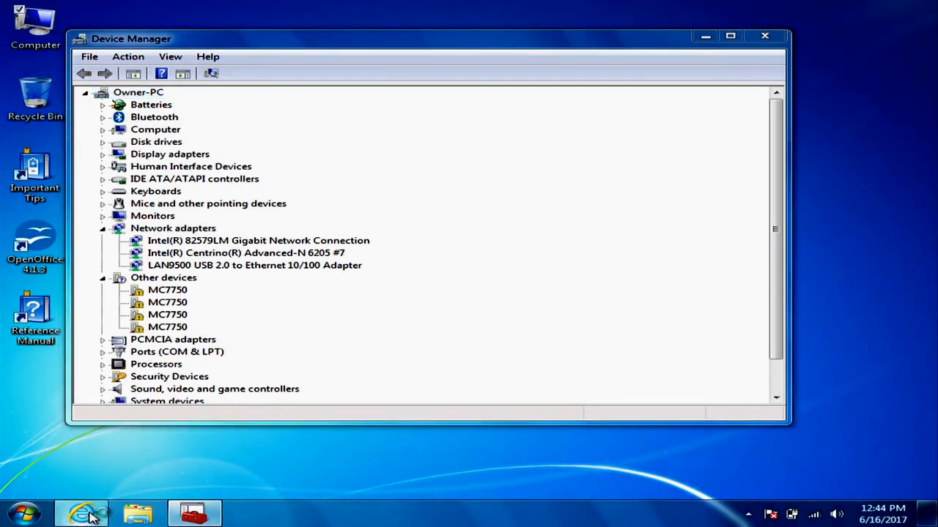
Browse to google in Internet Explorer and search for 'panasonic drivers'.
{"action": "left_click", "coordinate": [81, 513]}
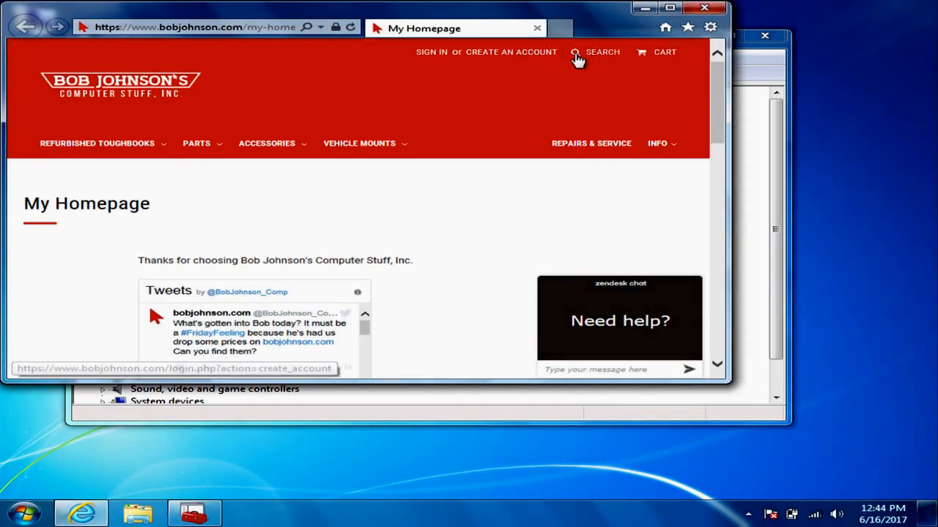
{"action": "left_click", "coordinate": [670, 9]}
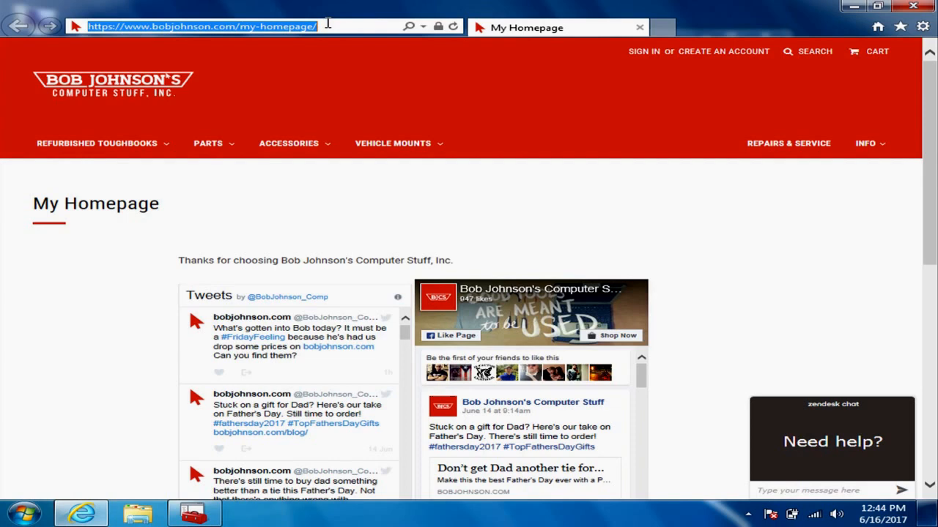
{"action": "type", "text": "google"}
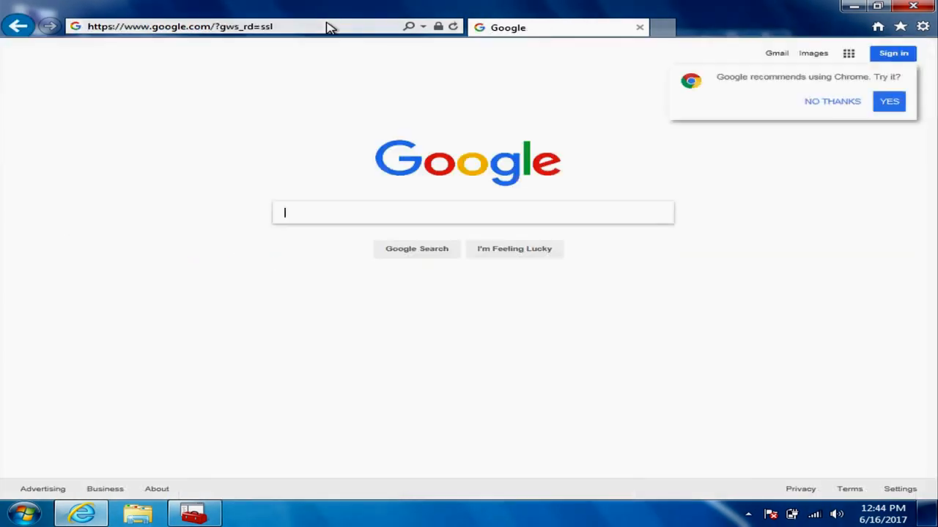
{"action": "type", "text": "panasonic"}
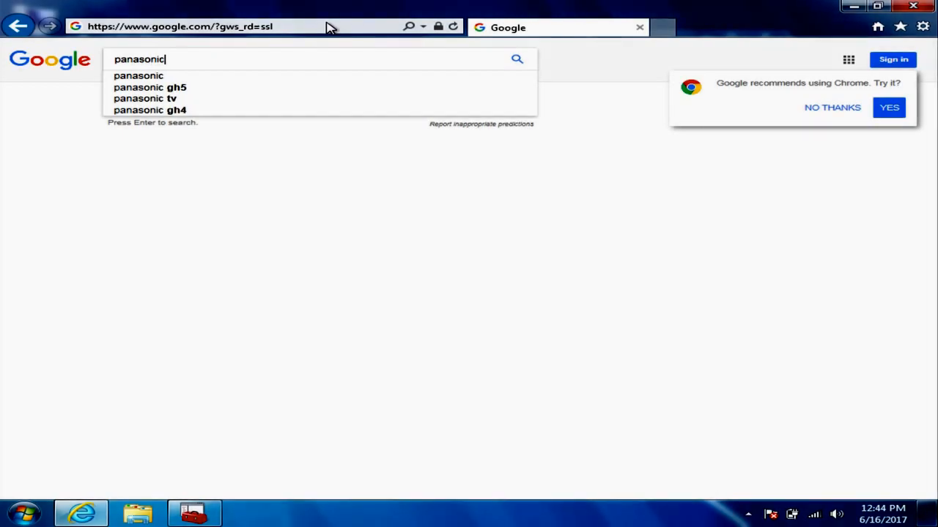
{"action": "type", "text": "drivers"}
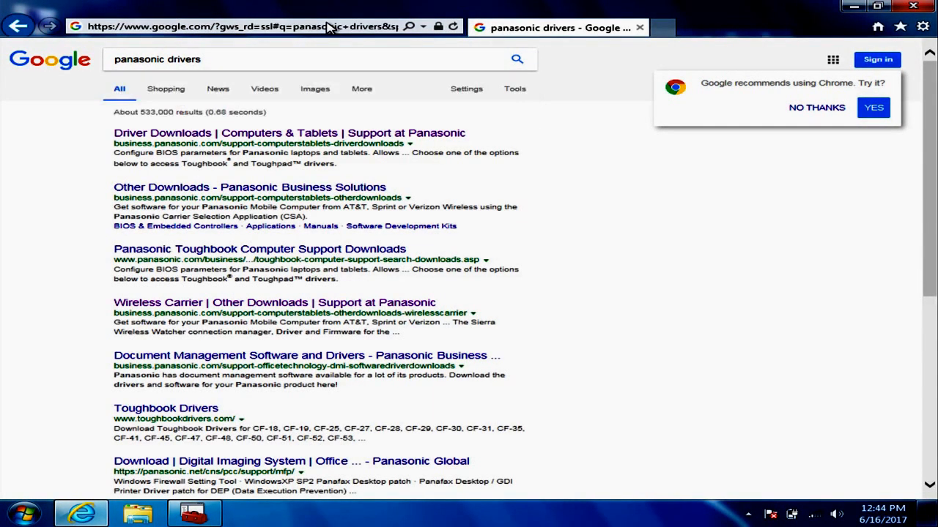
{"action": "mouse_move", "coordinate": [205, 139]}
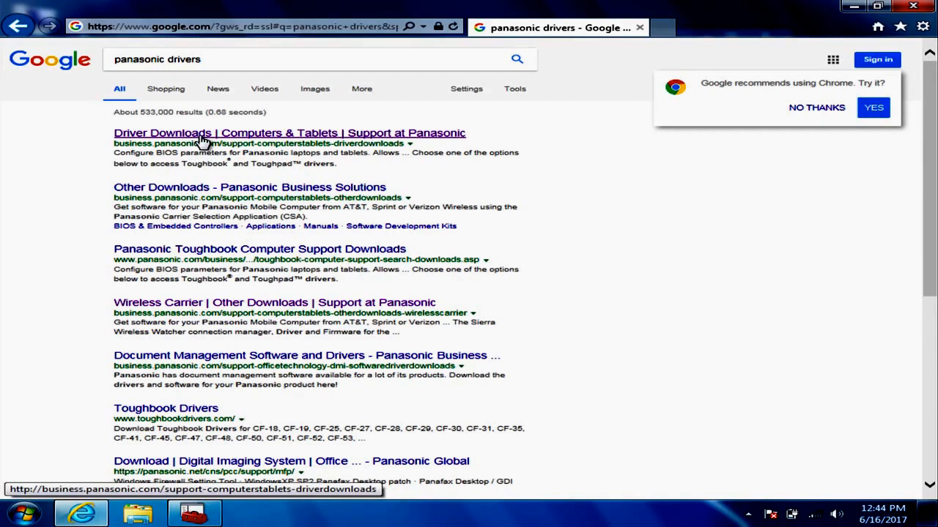
{"action": "mouse_move", "coordinate": [97, 155]}
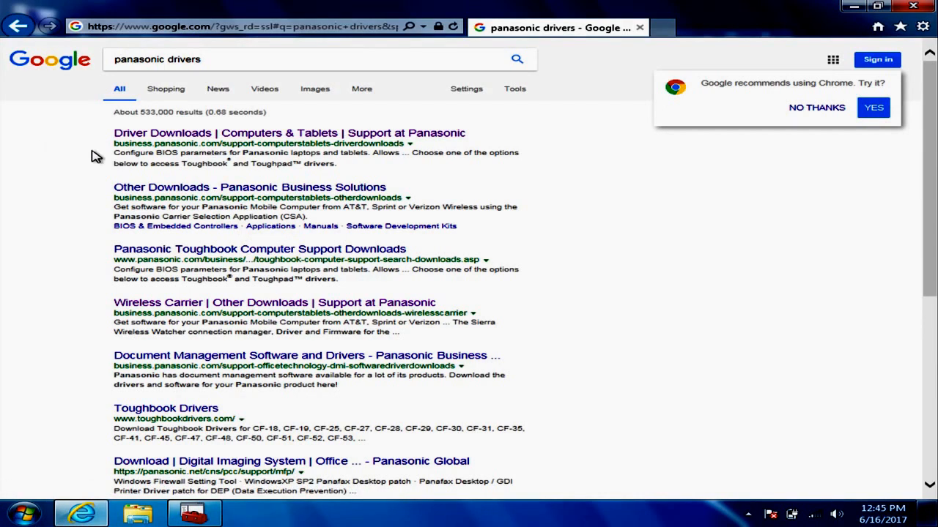
{"action": "mouse_move", "coordinate": [219, 144]}
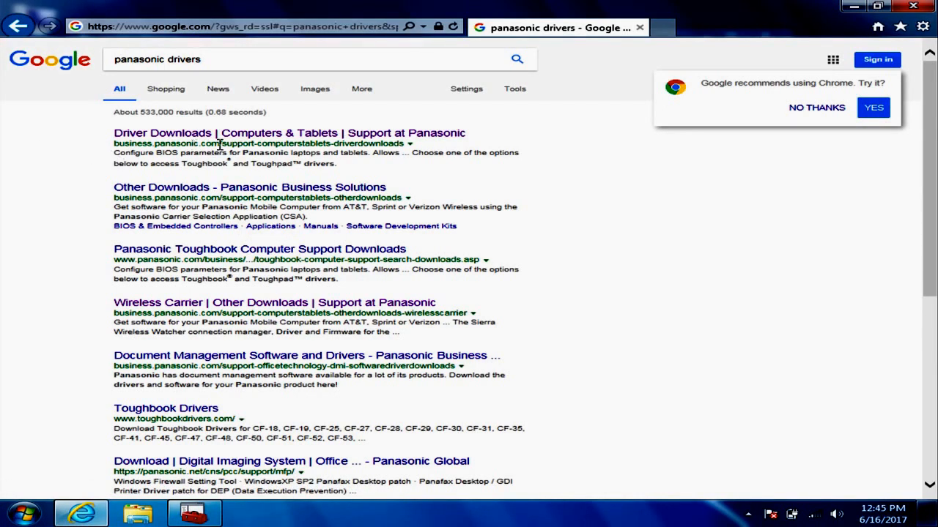
{"action": "mouse_move", "coordinate": [225, 132]}
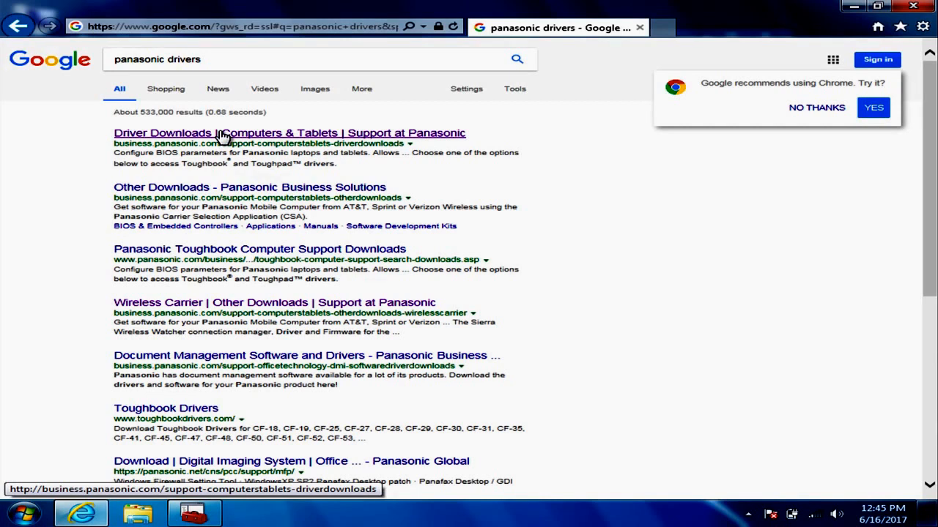
{"action": "mouse_move", "coordinate": [316, 124]}
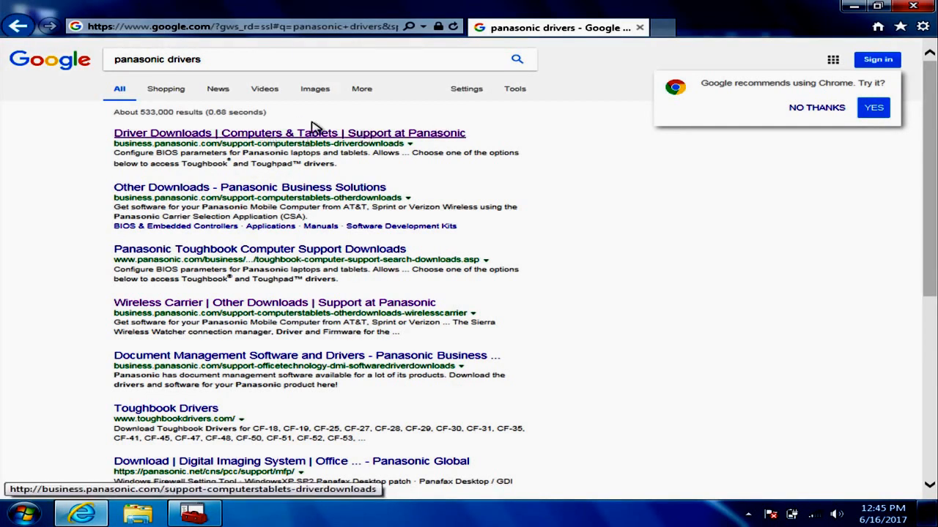
{"action": "mouse_move", "coordinate": [373, 145]}
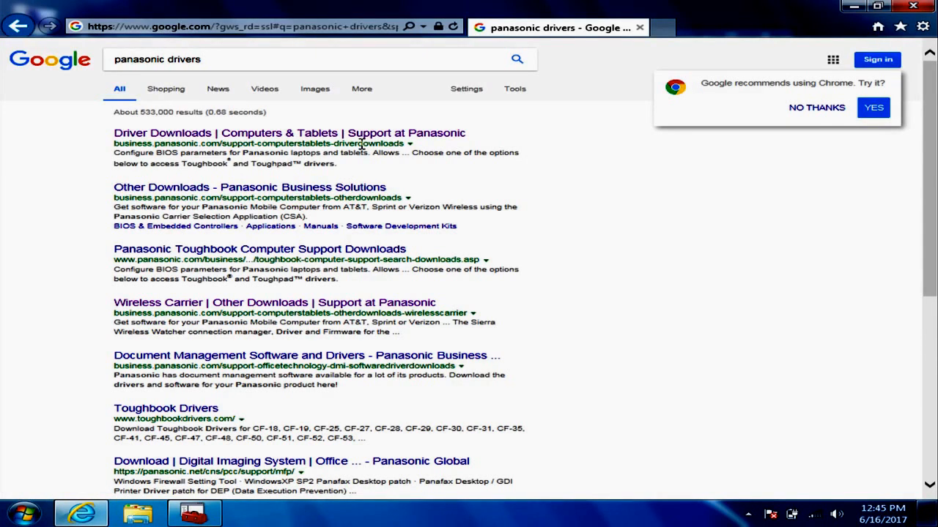
{"action": "mouse_move", "coordinate": [164, 167]}
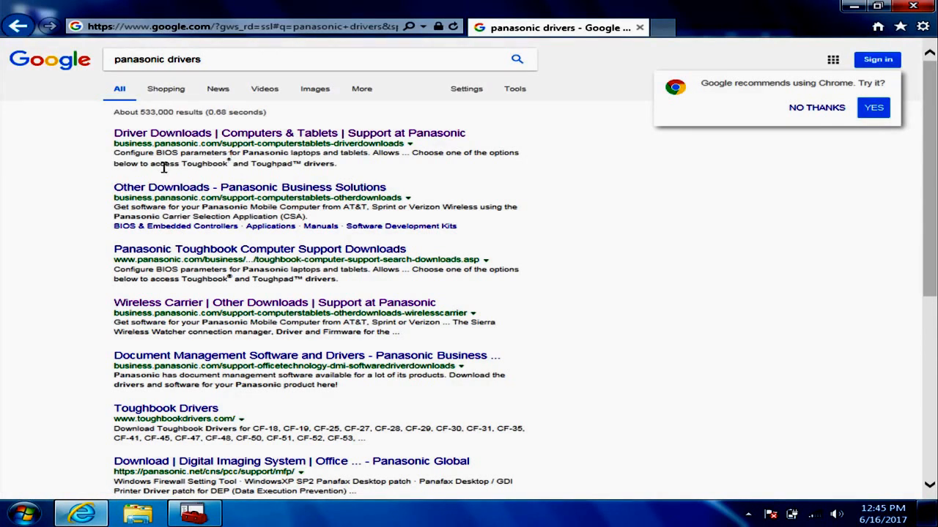
{"action": "mouse_move", "coordinate": [85, 180]}
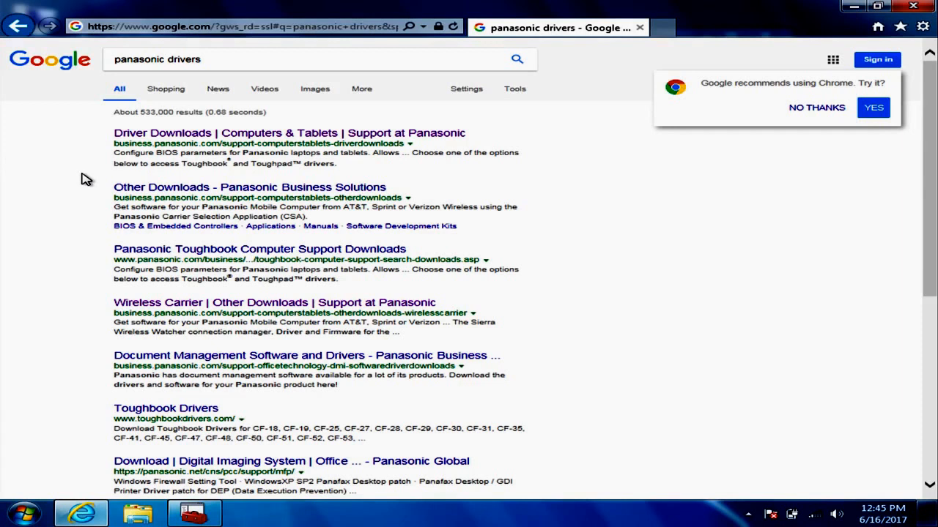
{"action": "mouse_move", "coordinate": [212, 197]}
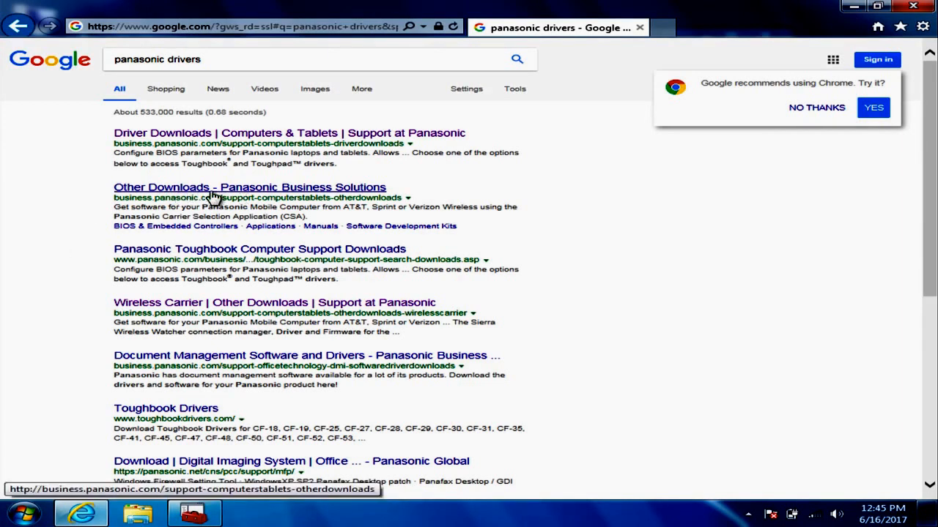
{"action": "mouse_move", "coordinate": [290, 132]}
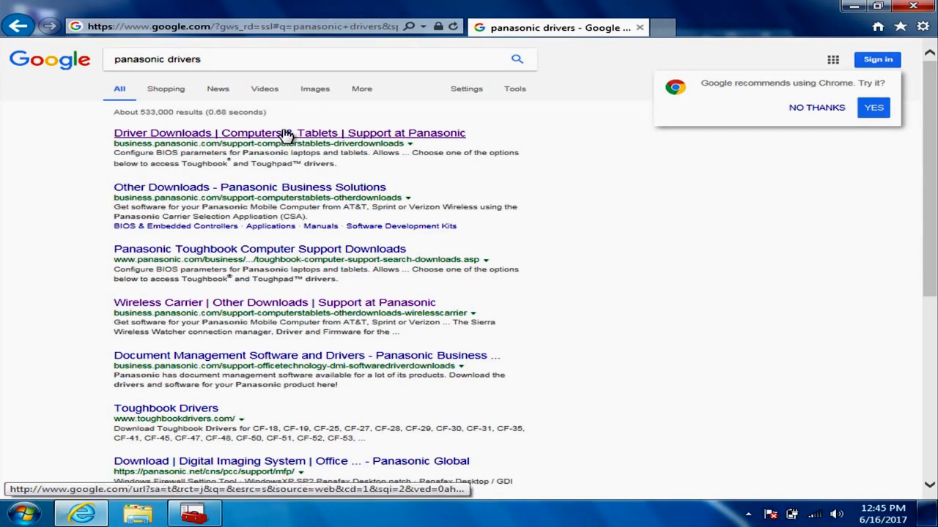
Reach Panasonic's Computers & Tablets support page and its Other Downloads section.
{"action": "left_click", "coordinate": [290, 132]}
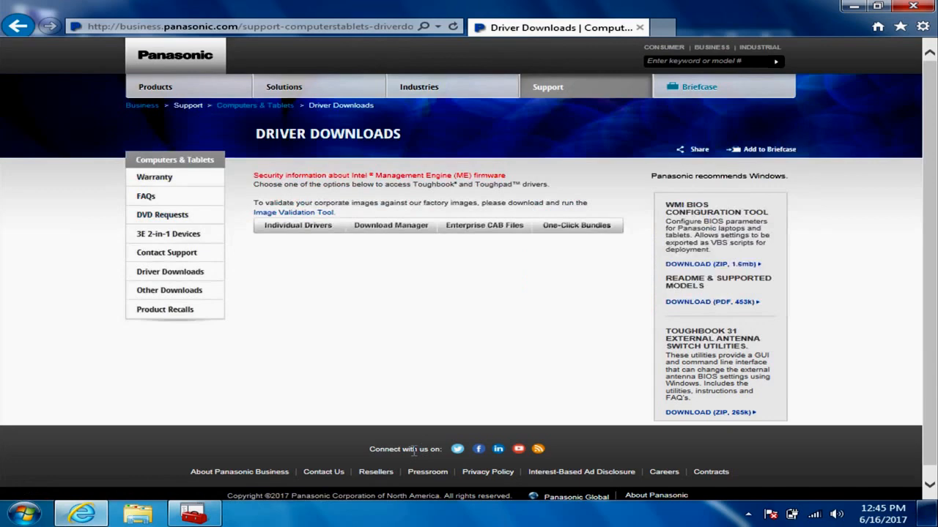
{"action": "mouse_move", "coordinate": [255, 105]}
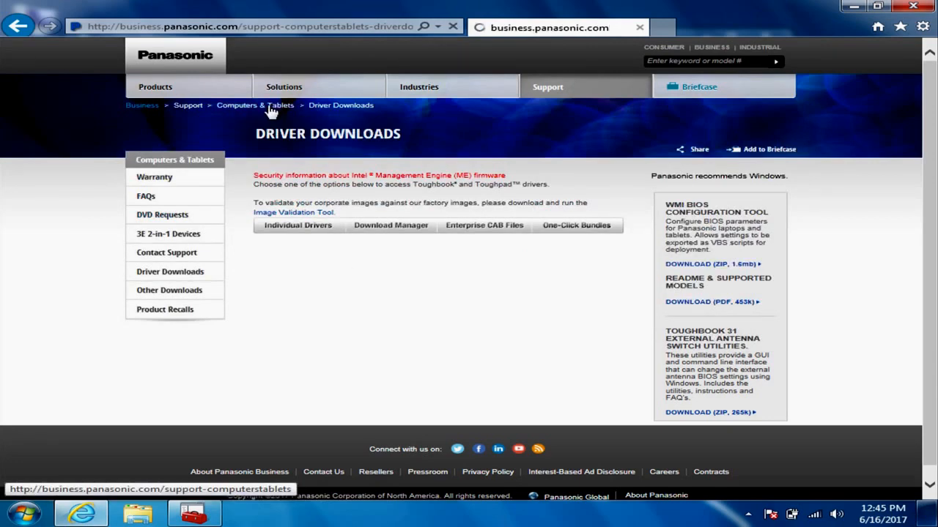
{"action": "left_click", "coordinate": [255, 106]}
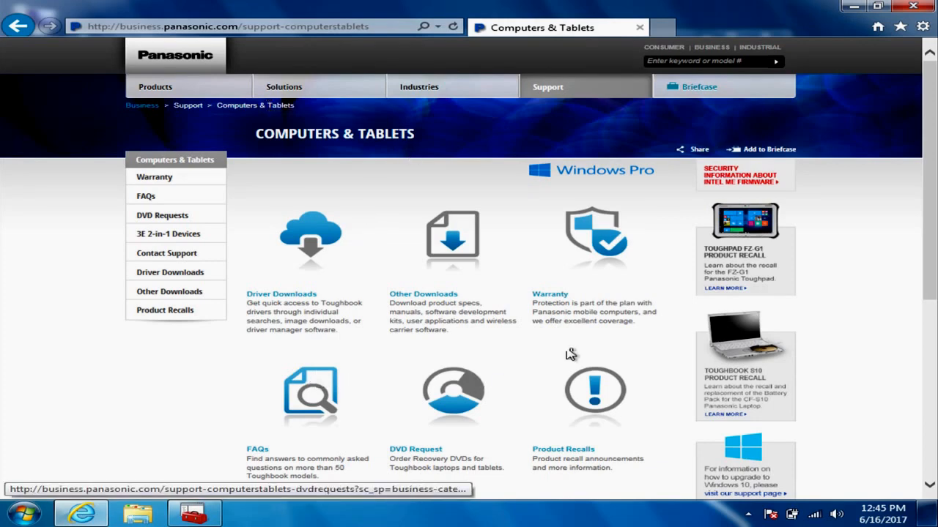
{"action": "scroll", "scroll_direction": "down", "scroll_amount": 3}
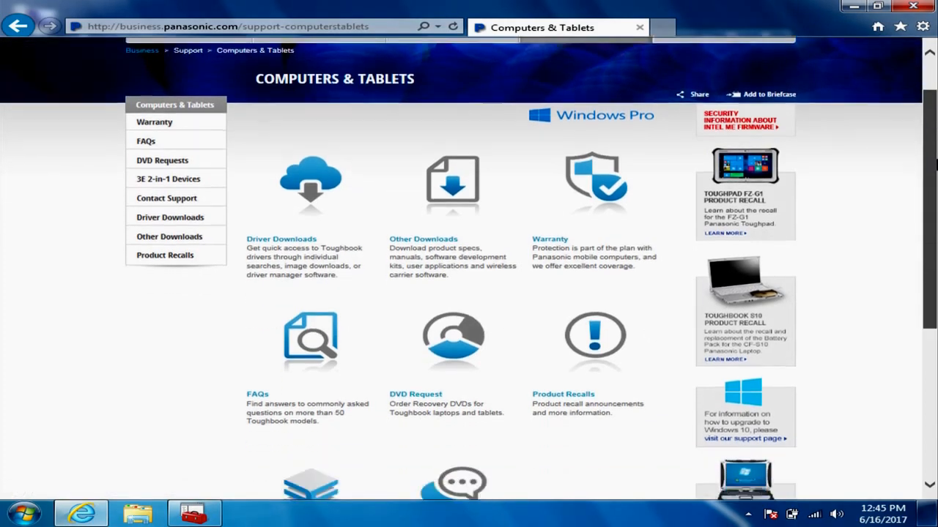
{"action": "scroll", "scroll_direction": "down", "scroll_amount": 3}
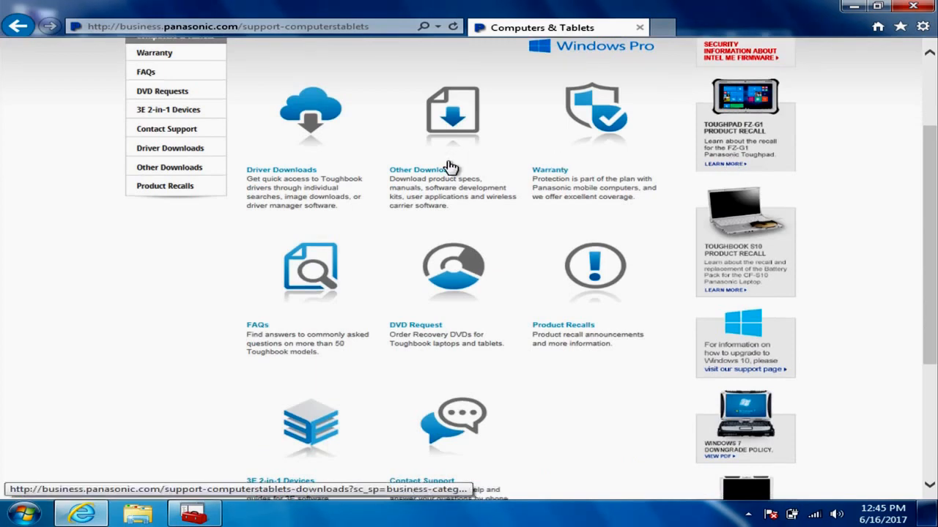
{"action": "left_click", "coordinate": [422, 170]}
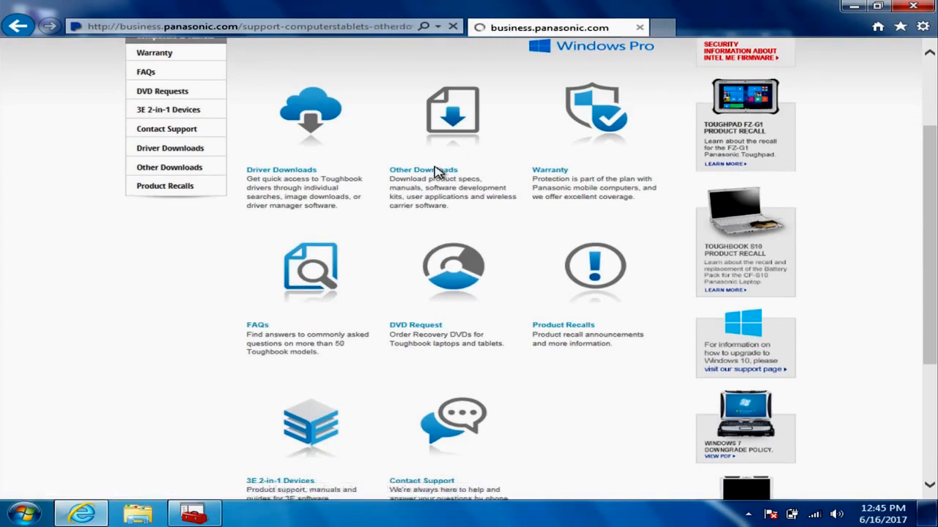
{"action": "left_click", "coordinate": [422, 169]}
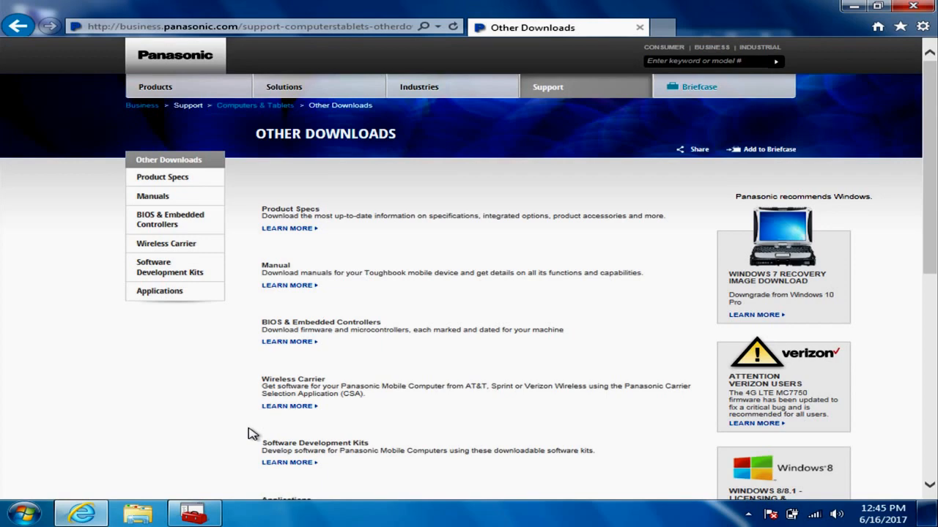
{"action": "mouse_move", "coordinate": [286, 407]}
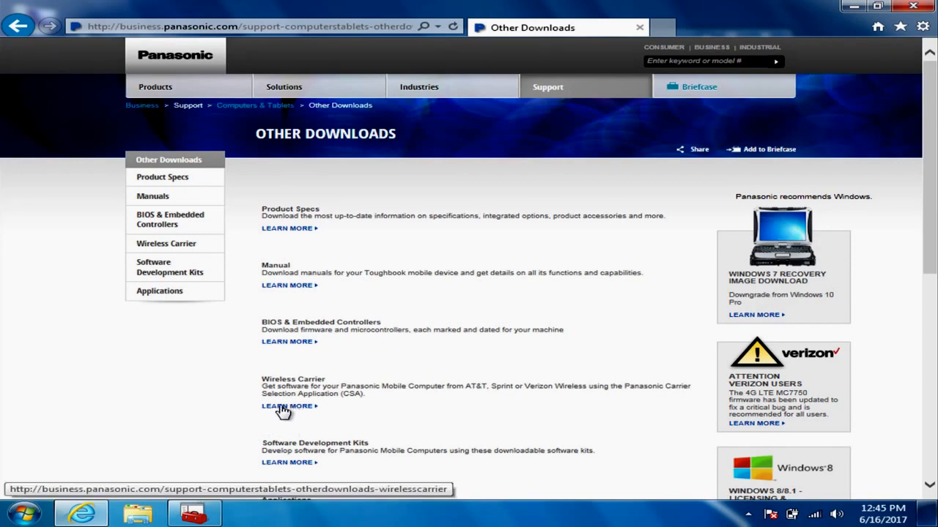
Show the Wireless Carrier downloads and review the AT&T module software list.
{"action": "left_click", "coordinate": [286, 407]}
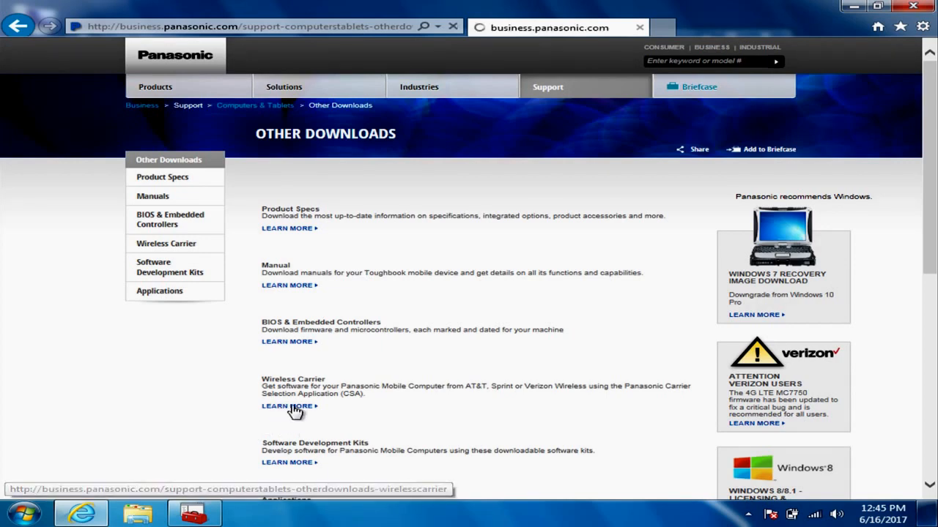
{"action": "left_click", "coordinate": [287, 405]}
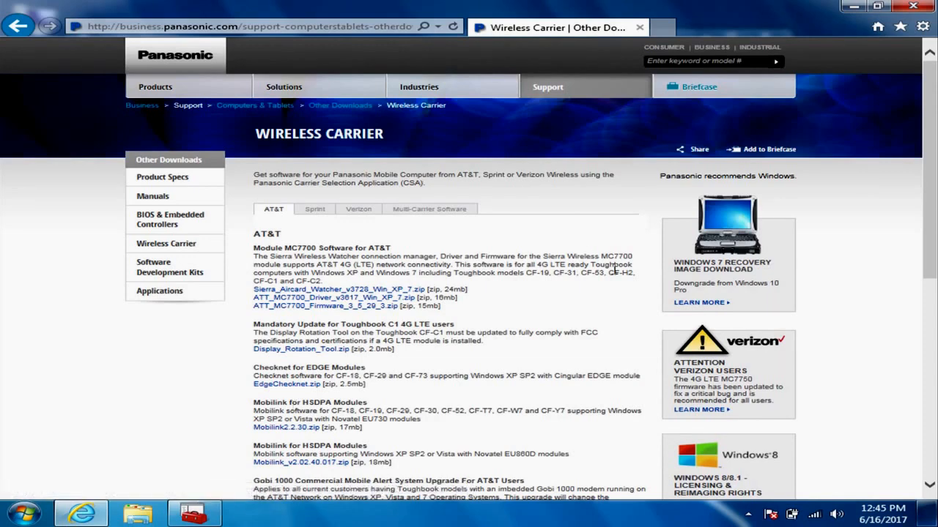
{"action": "scroll", "scroll_direction": "down", "scroll_amount": 3}
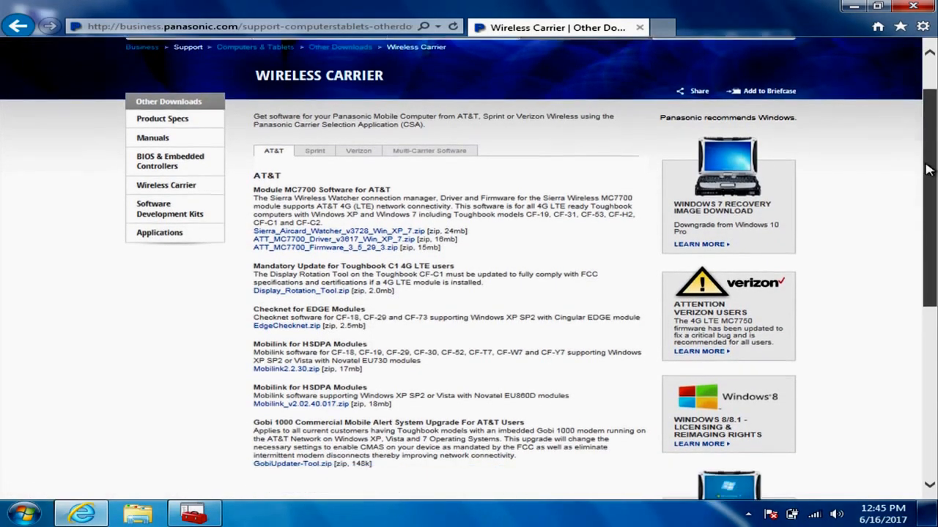
{"action": "scroll", "scroll_direction": "down", "scroll_amount": 3}
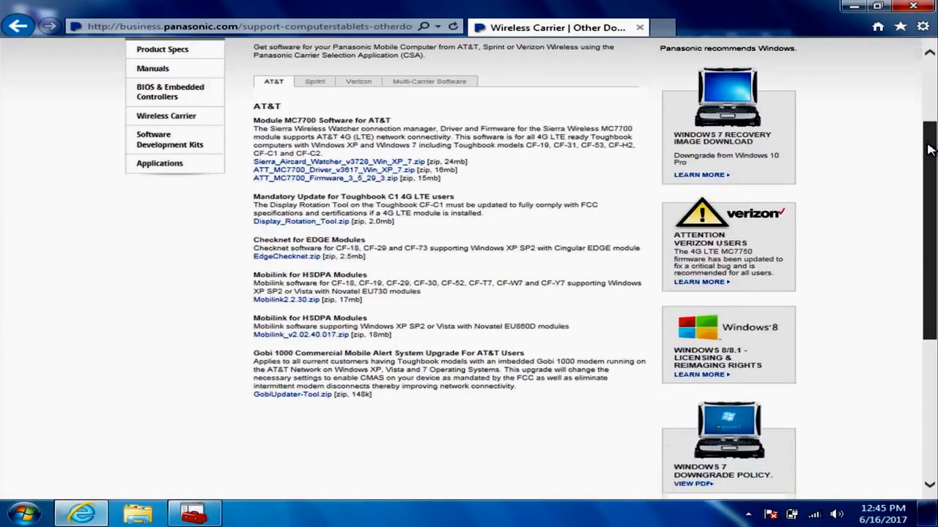
{"action": "scroll", "scroll_direction": "down", "scroll_amount": 3}
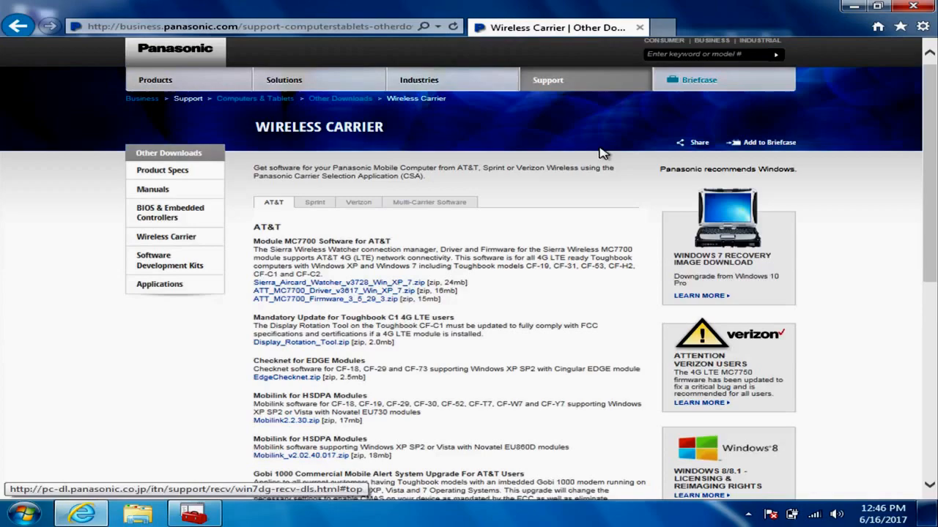
{"action": "scroll", "scroll_direction": "down", "scroll_amount": 3}
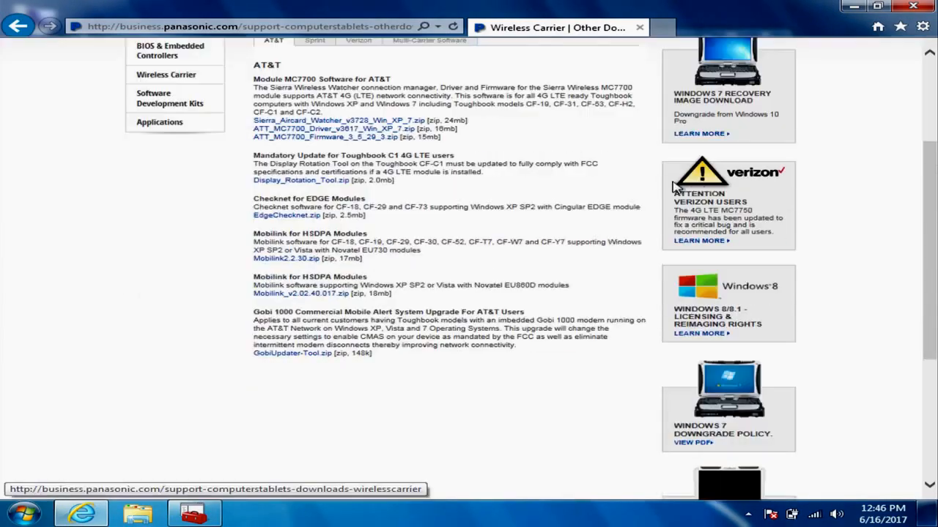
{"action": "scroll", "scroll_direction": "up", "scroll_amount": 3}
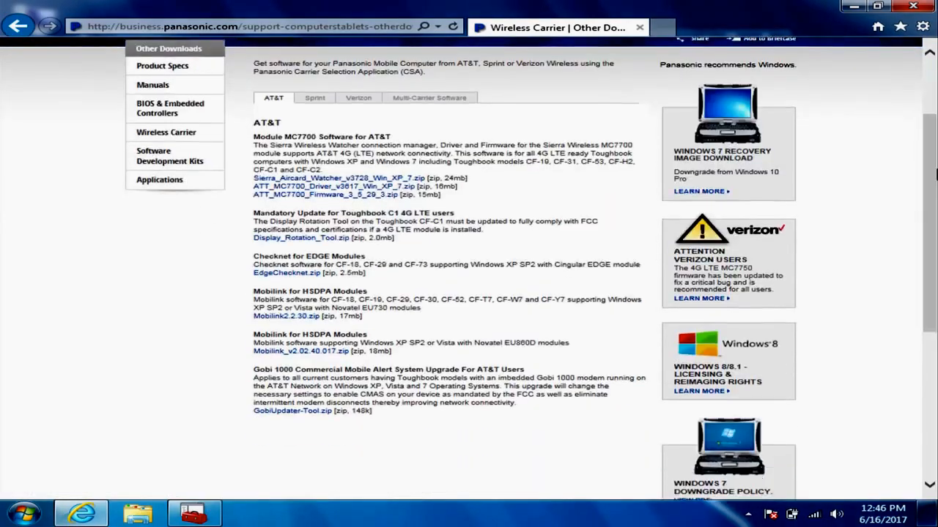
{"action": "scroll", "scroll_direction": "up", "scroll_amount": 3}
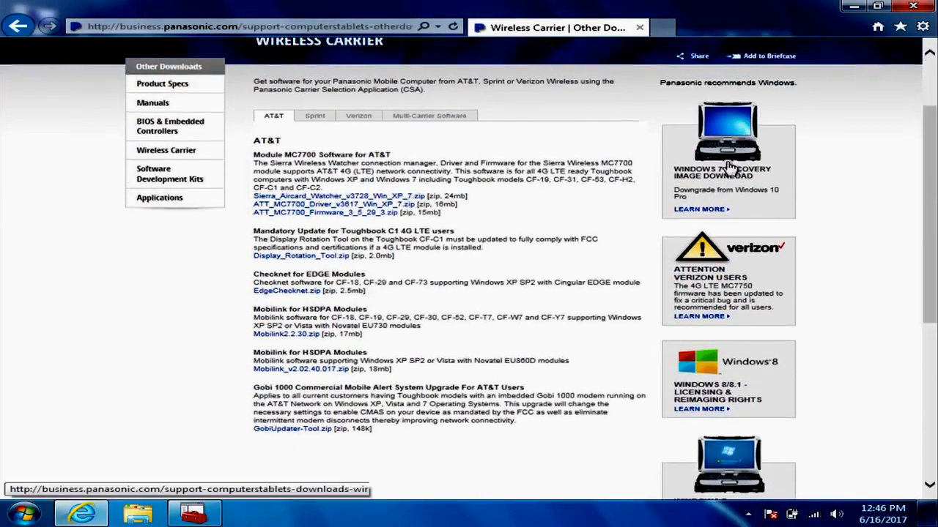
{"action": "mouse_move", "coordinate": [386, 141]}
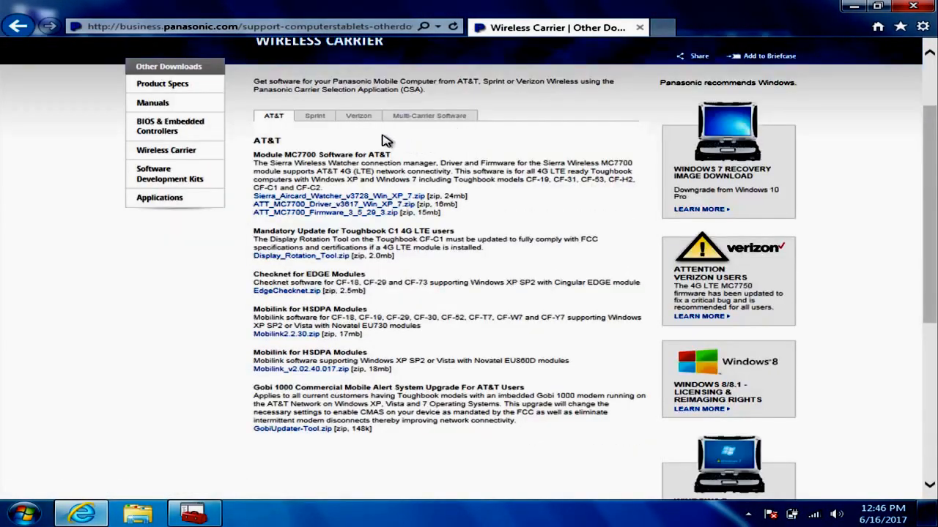
View the Verizon software list and cancel downloading the MC7750 VZAccess Manager zip.
{"action": "left_click", "coordinate": [357, 114]}
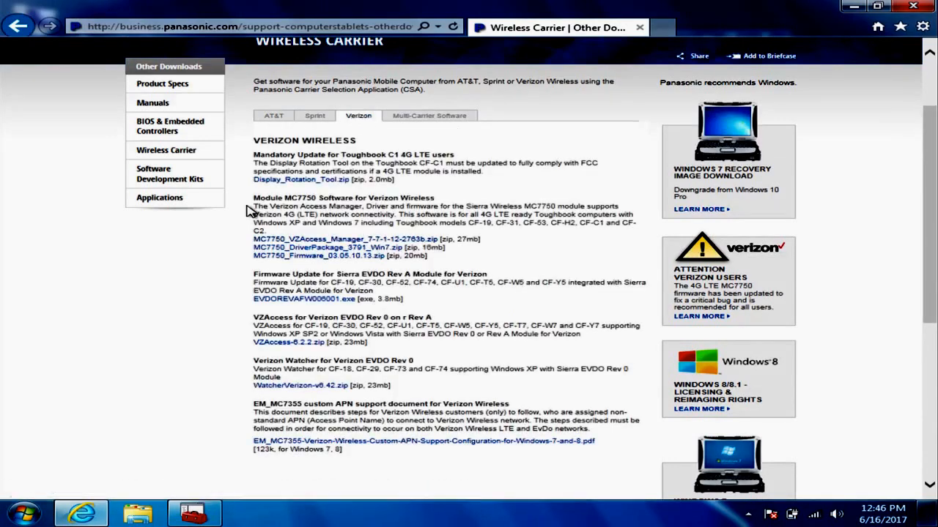
{"action": "mouse_move", "coordinate": [255, 200]}
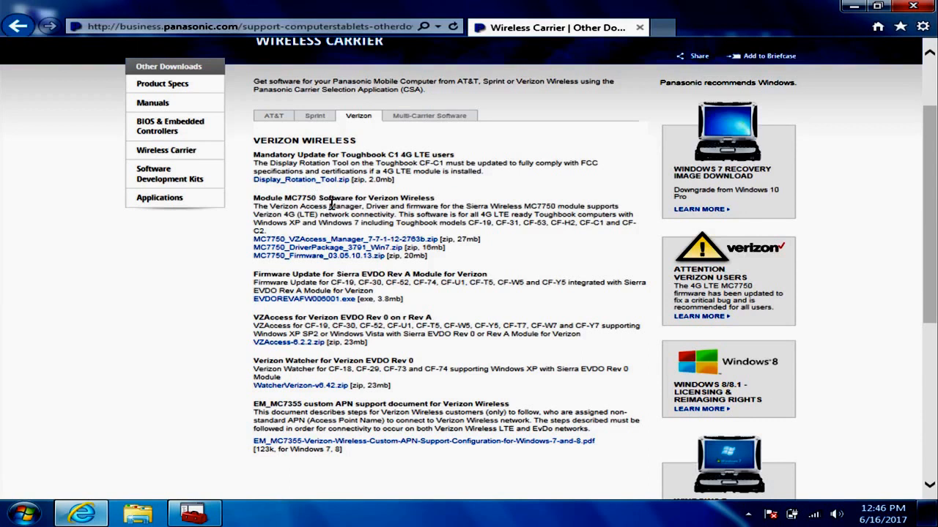
{"action": "mouse_move", "coordinate": [352, 233]}
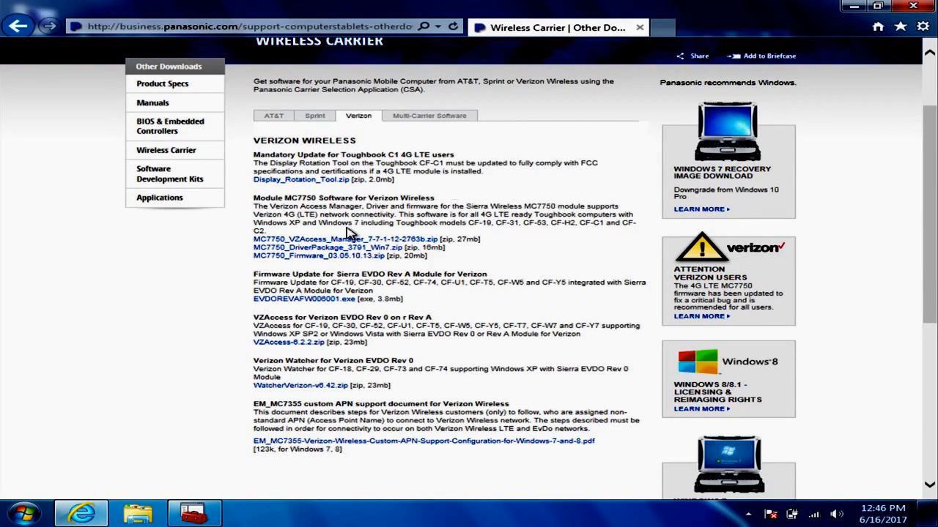
{"action": "mouse_move", "coordinate": [317, 256]}
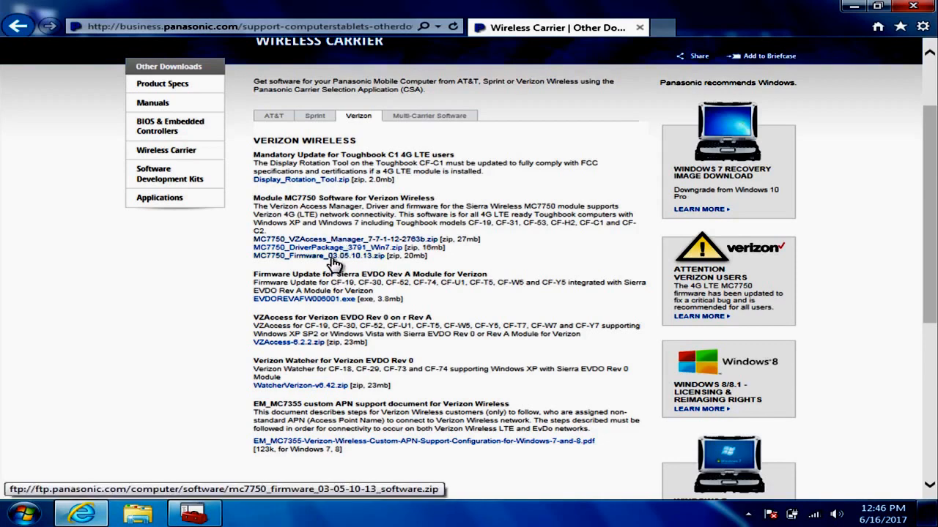
{"action": "mouse_move", "coordinate": [334, 239]}
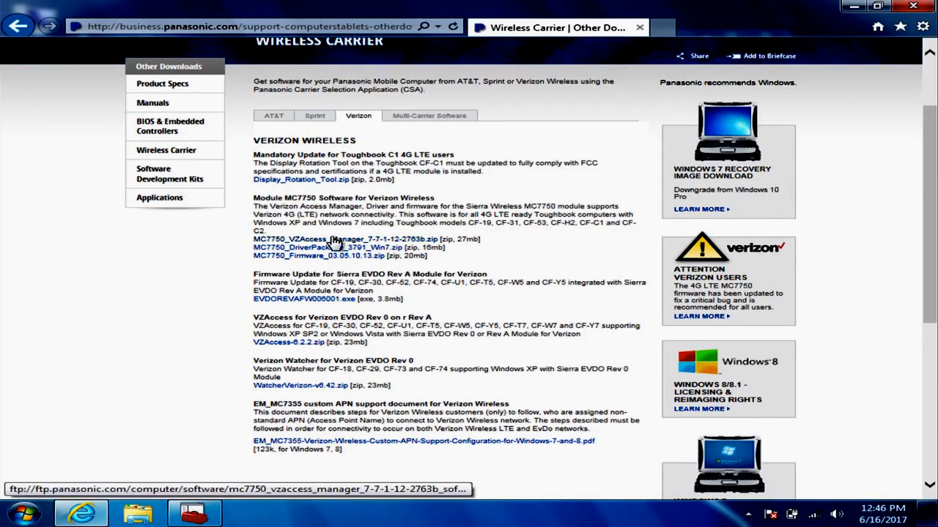
{"action": "mouse_move", "coordinate": [344, 255]}
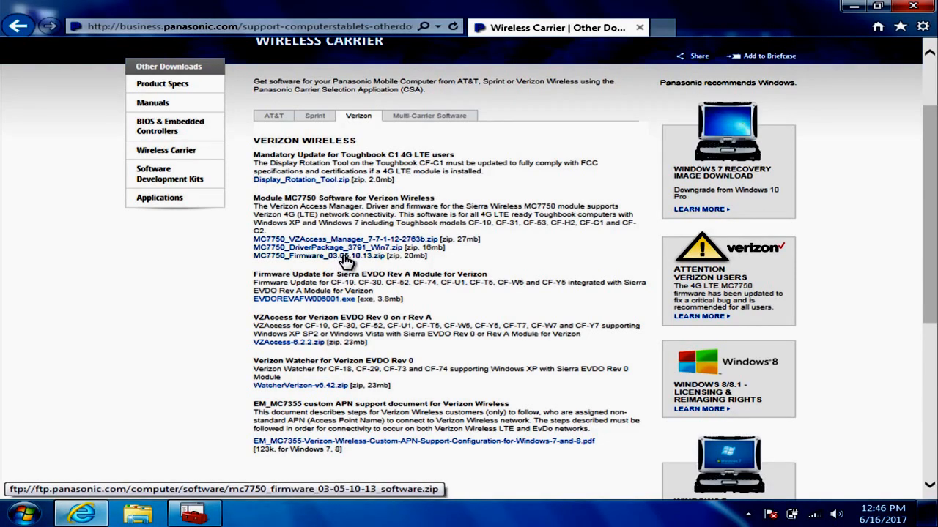
{"action": "mouse_move", "coordinate": [345, 239]}
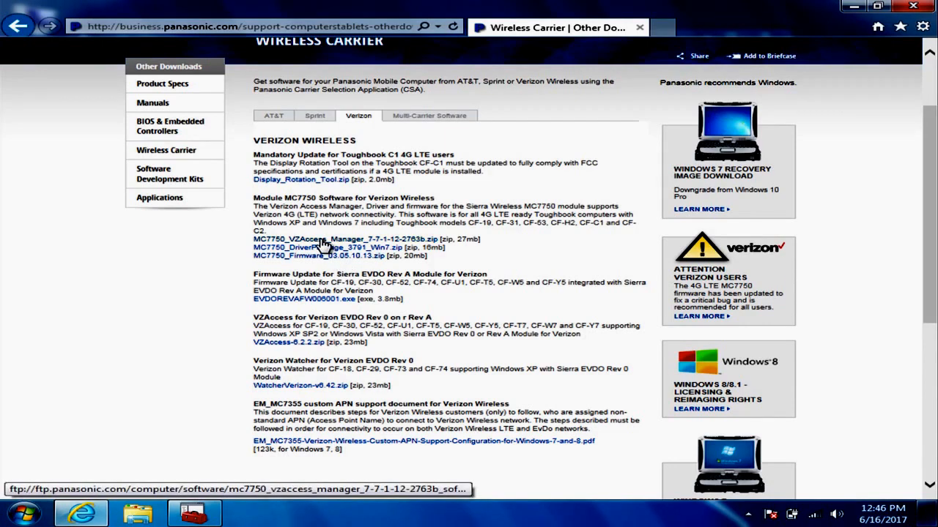
{"action": "left_click", "coordinate": [349, 239]}
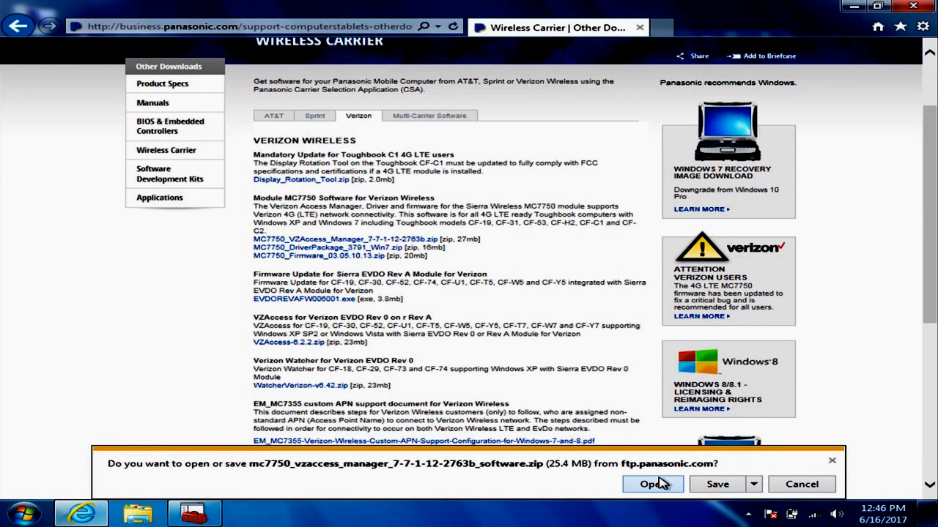
{"action": "mouse_move", "coordinate": [686, 493]}
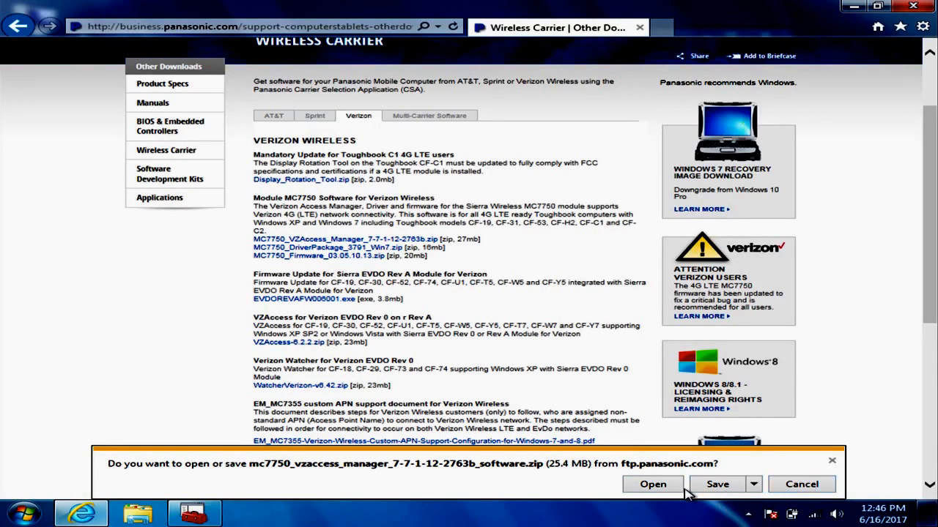
{"action": "mouse_move", "coordinate": [802, 483]}
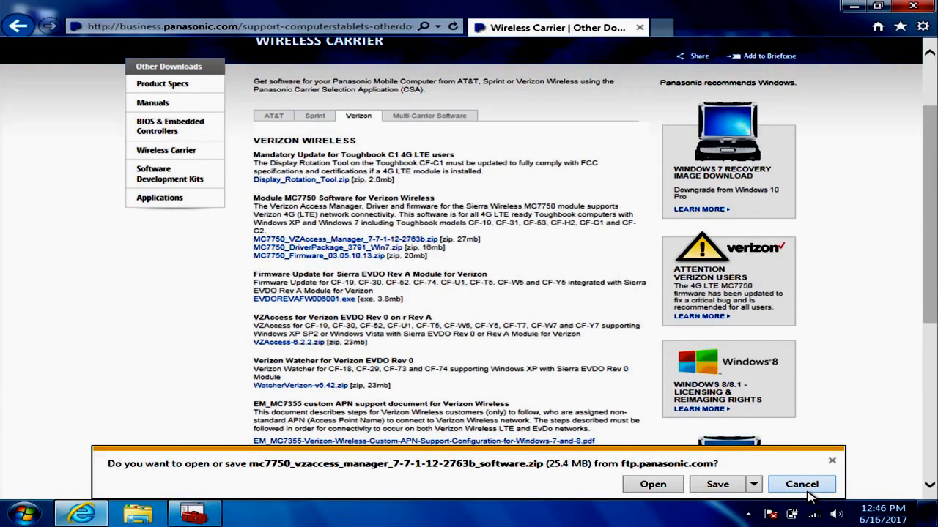
{"action": "left_click", "coordinate": [802, 484]}
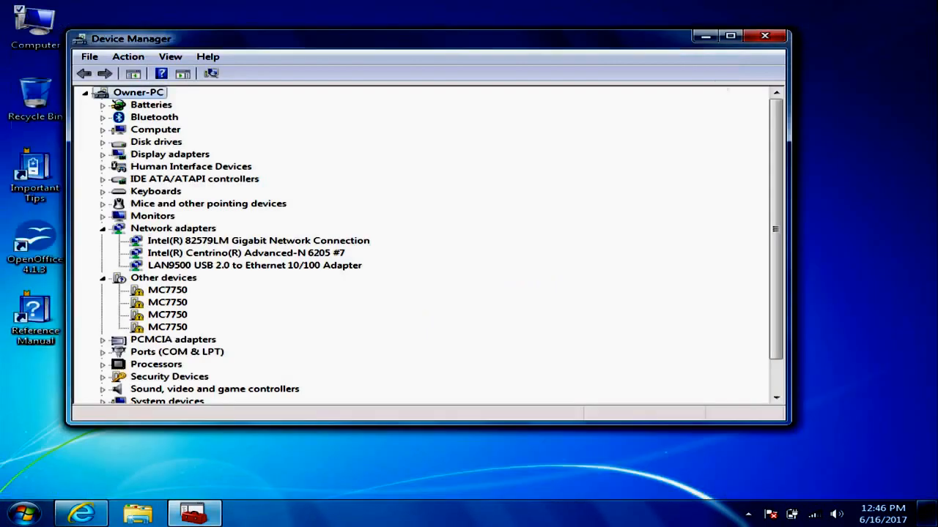
{"action": "mouse_move", "coordinate": [26, 387]}
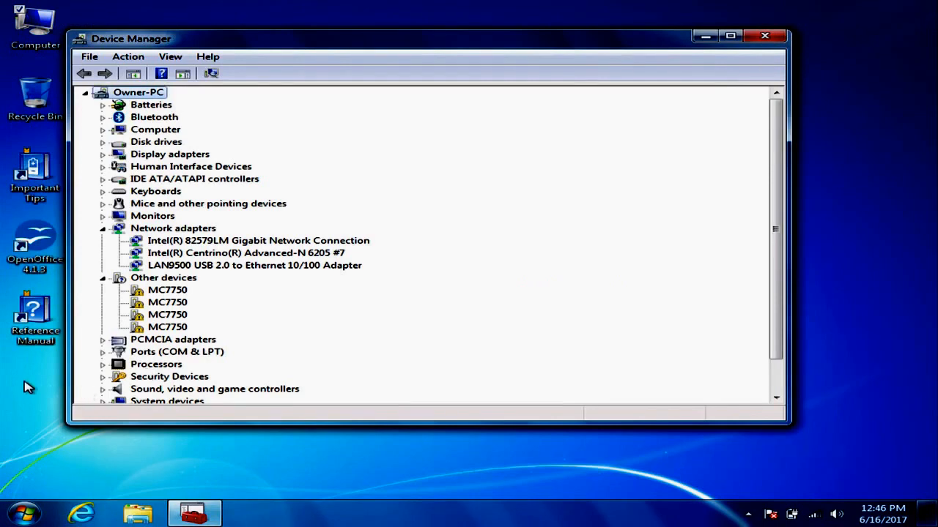
Show the Downloads folder with the MC7750 driver, firmware and VZAccess Manager archives.
{"action": "left_click", "coordinate": [138, 513]}
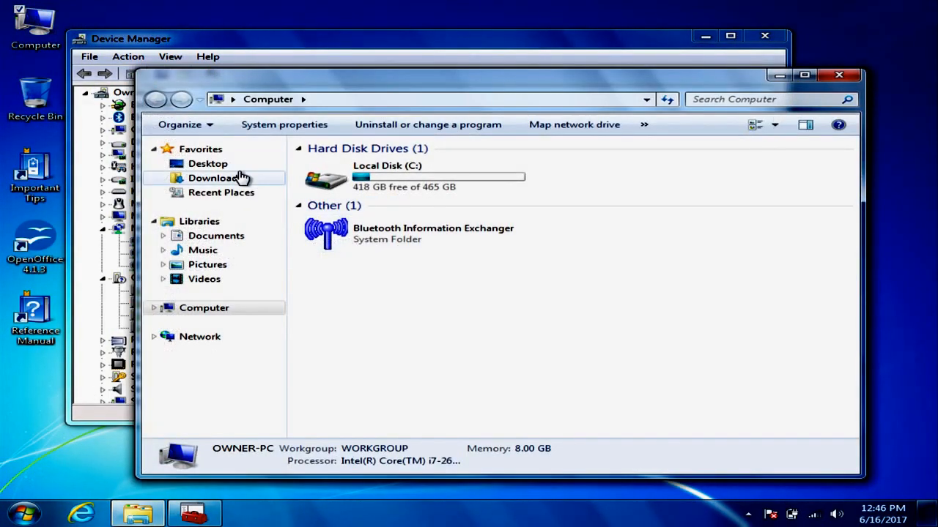
{"action": "left_click", "coordinate": [214, 179]}
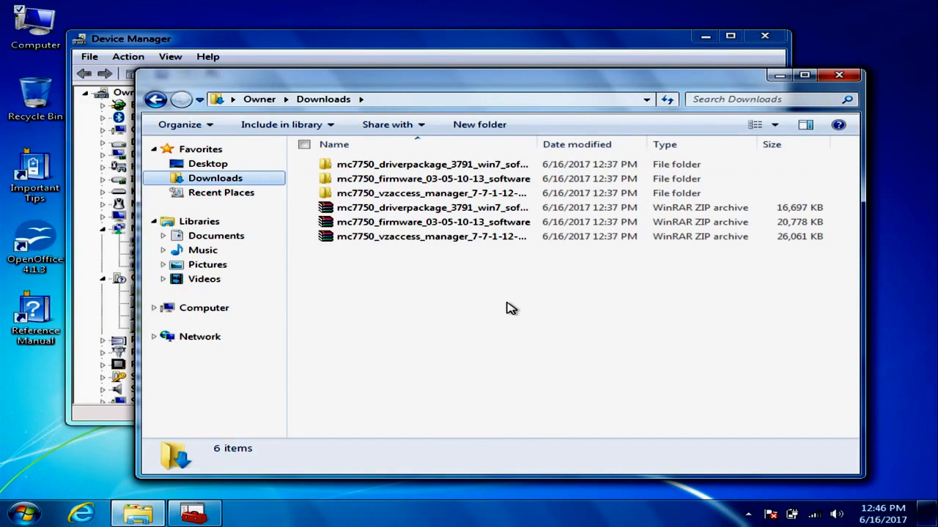
{"action": "mouse_move", "coordinate": [392, 123]}
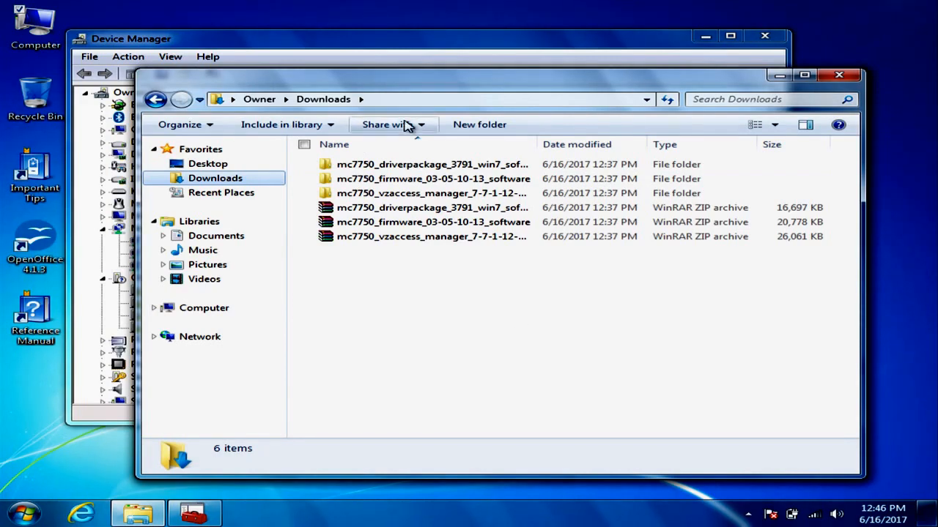
{"action": "mouse_move", "coordinate": [431, 236]}
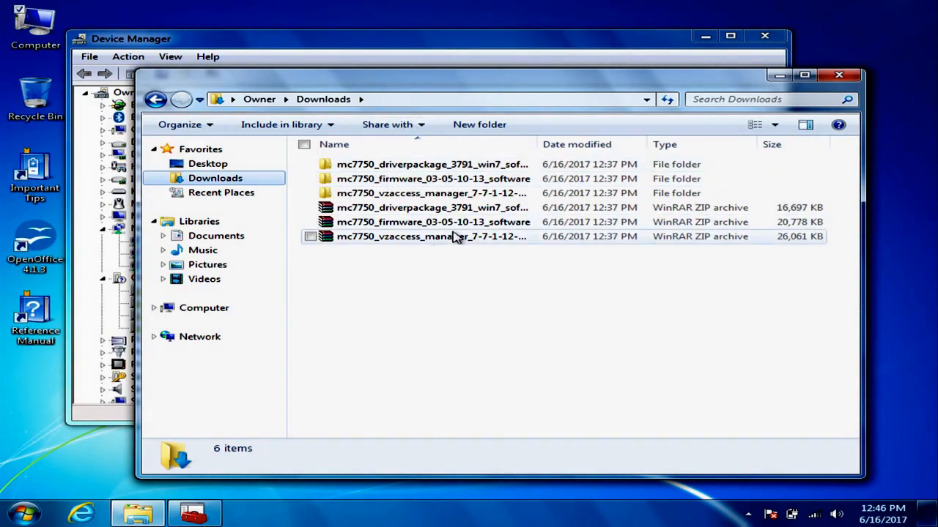
{"action": "left_click", "coordinate": [432, 208]}
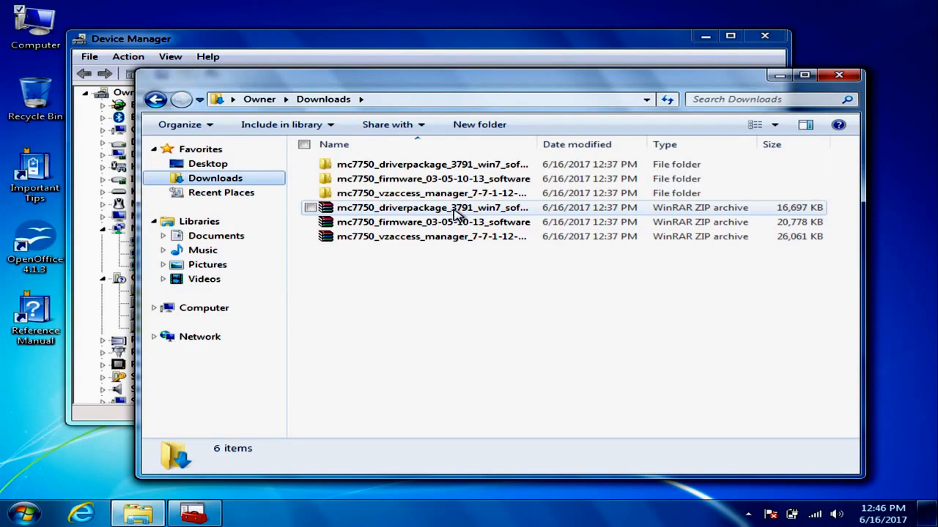
{"action": "mouse_move", "coordinate": [432, 208]}
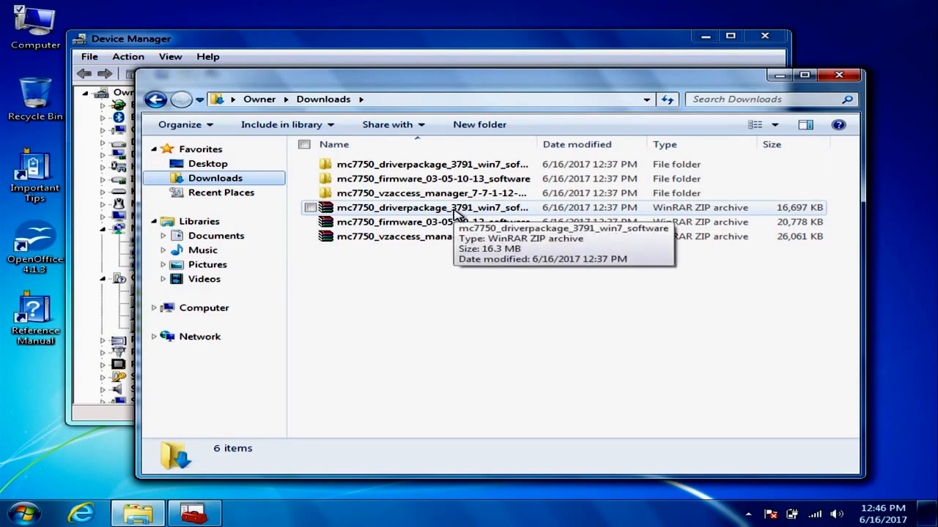
{"action": "mouse_move", "coordinate": [447, 194]}
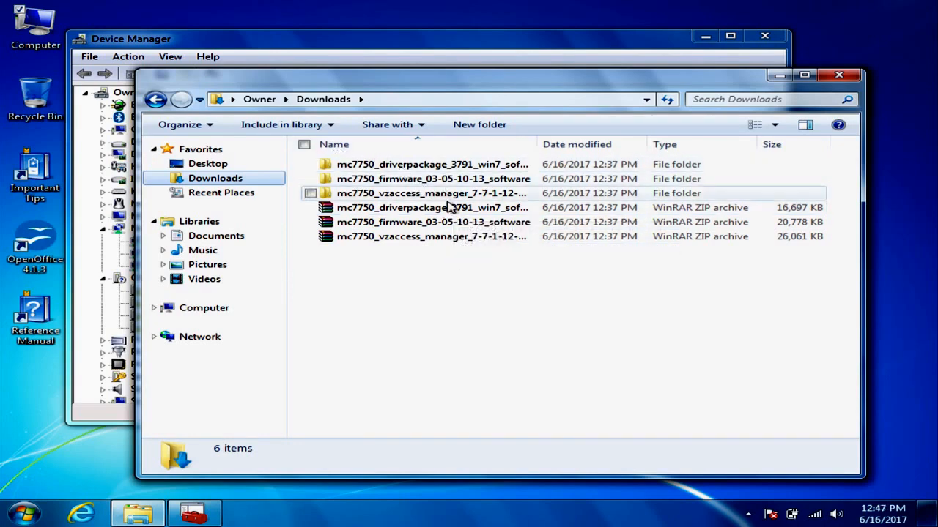
{"action": "mouse_move", "coordinate": [414, 193]}
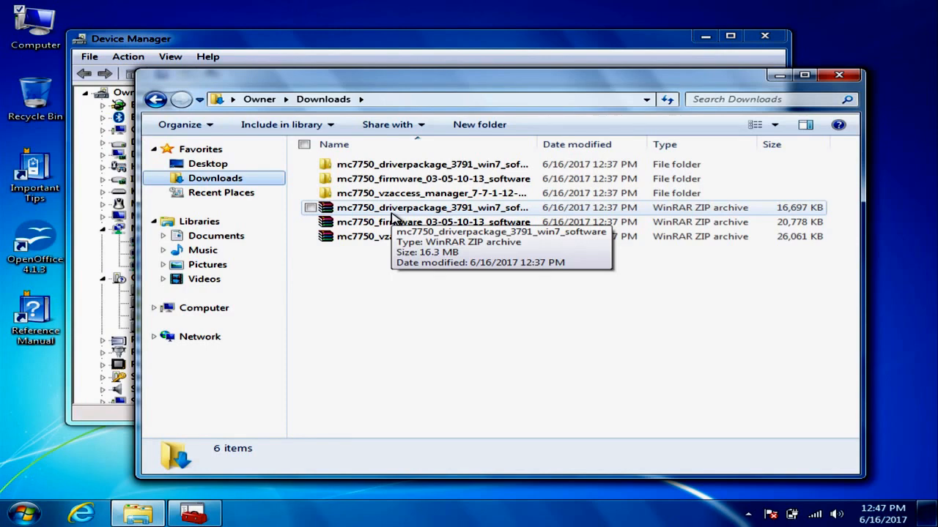
{"action": "right_click", "coordinate": [431, 208]}
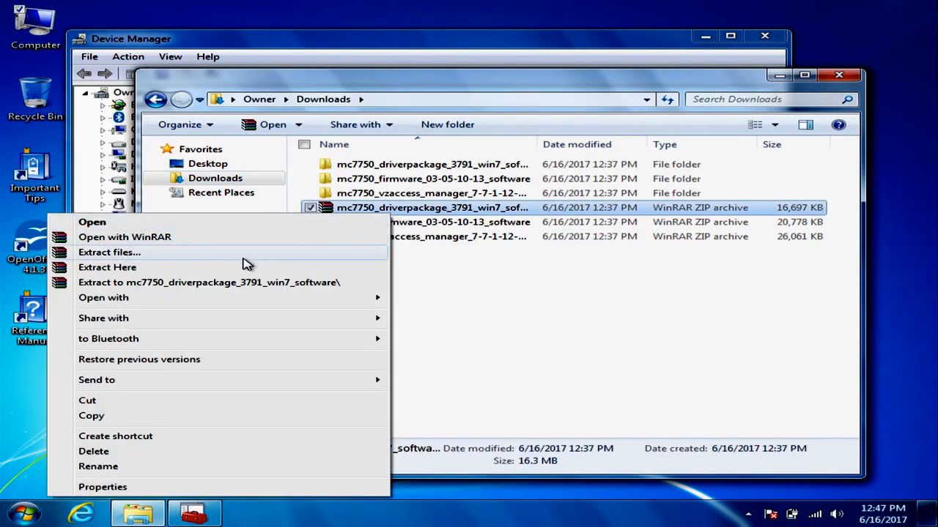
{"action": "left_click", "coordinate": [482, 364]}
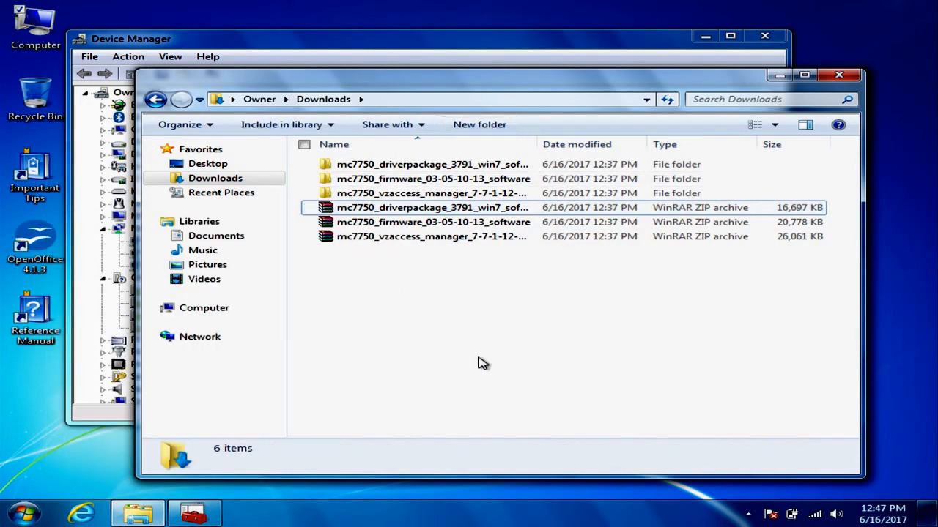
{"action": "mouse_move", "coordinate": [534, 299]}
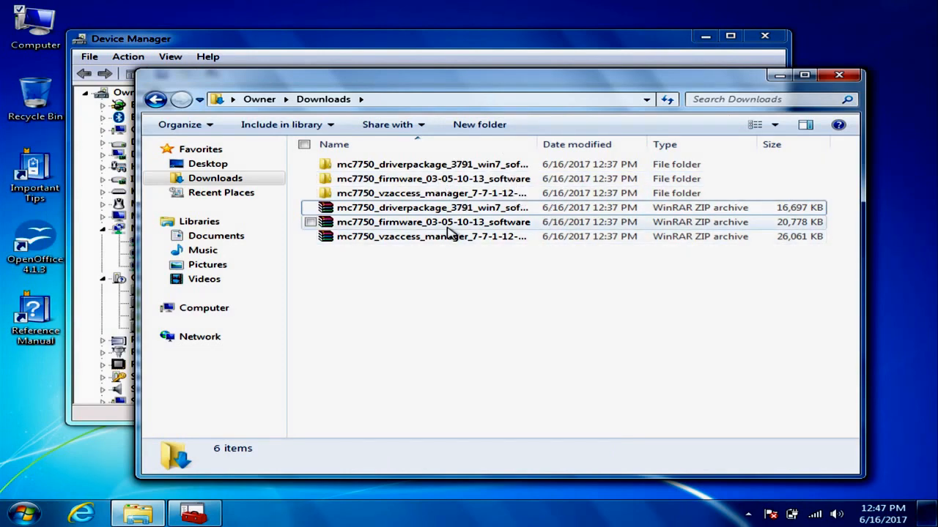
{"action": "mouse_move", "coordinate": [399, 223]}
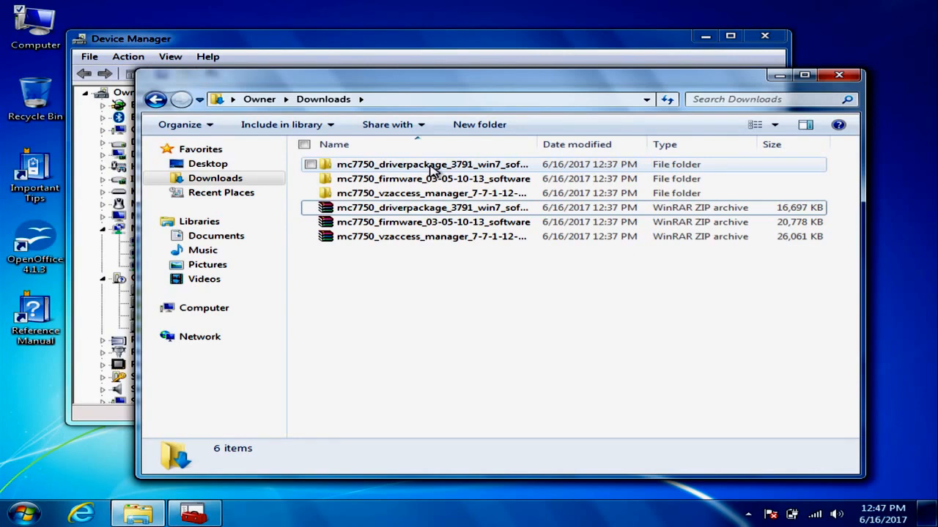
{"action": "mouse_move", "coordinate": [437, 173]}
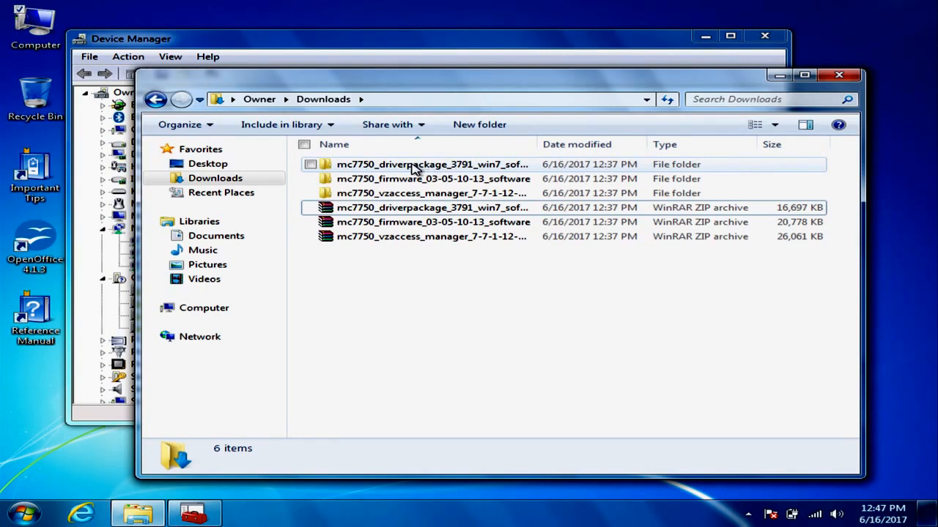
{"action": "mouse_move", "coordinate": [410, 164]}
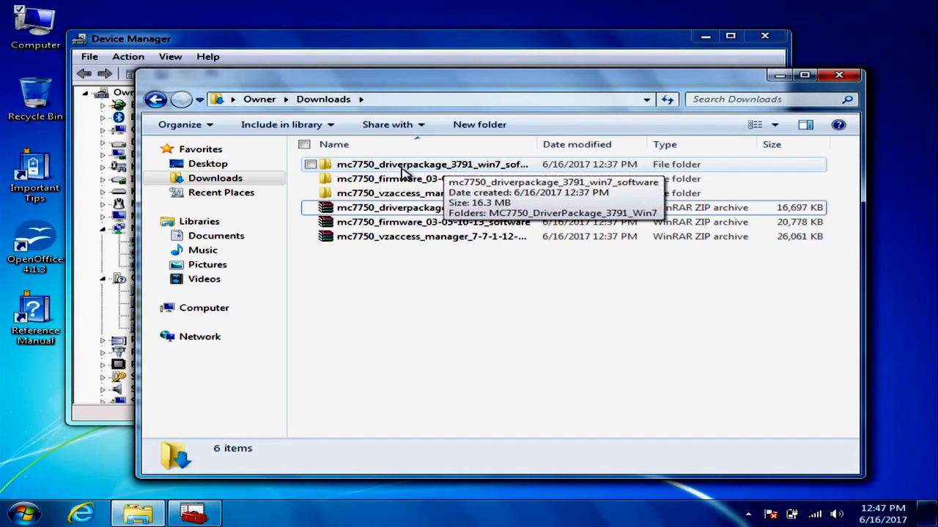
Enter the extracted MC7750_DriverPackage_3791_Win7 folder with Configuration and SWIQMISetup.
{"action": "double_click", "coordinate": [431, 164]}
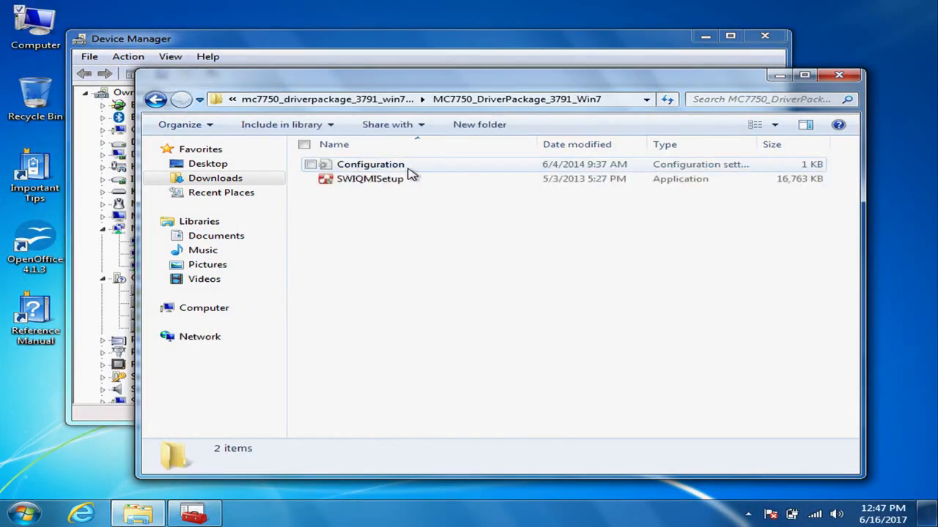
{"action": "mouse_move", "coordinate": [396, 185]}
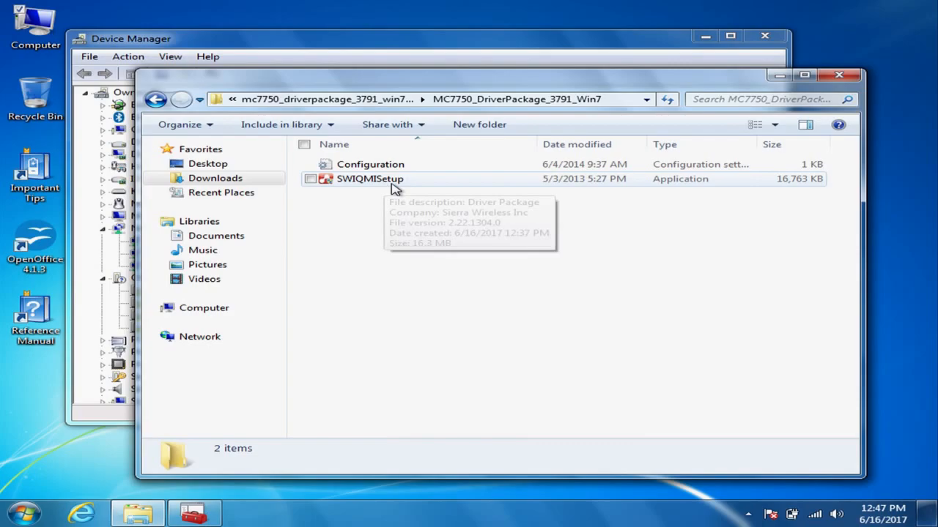
Run SWIQMISetup, allow UAC changes and proceed with the QMI driver installation.
{"action": "double_click", "coordinate": [369, 179]}
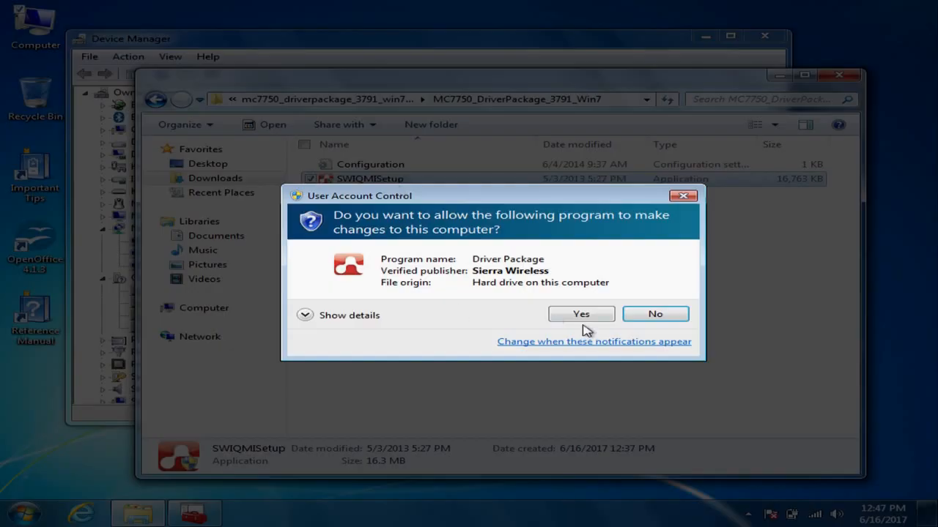
{"action": "left_click", "coordinate": [580, 313]}
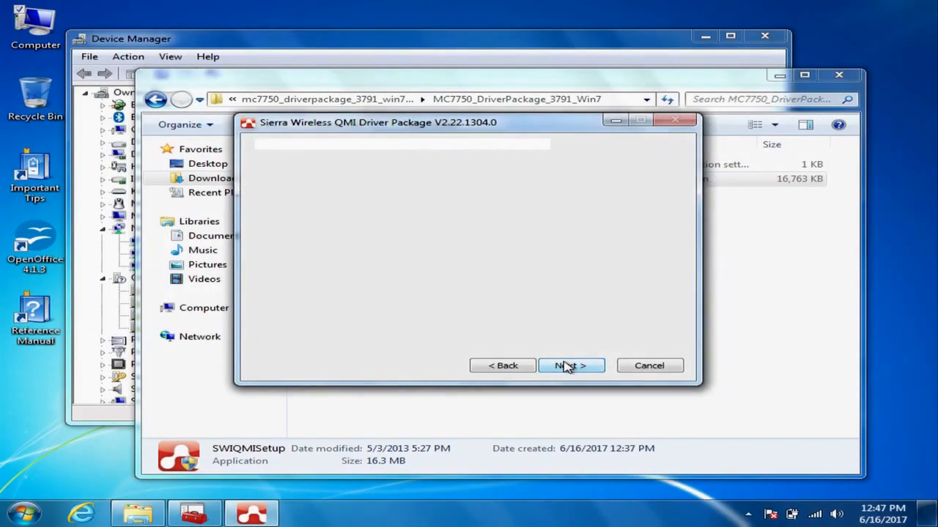
{"action": "left_click", "coordinate": [571, 366]}
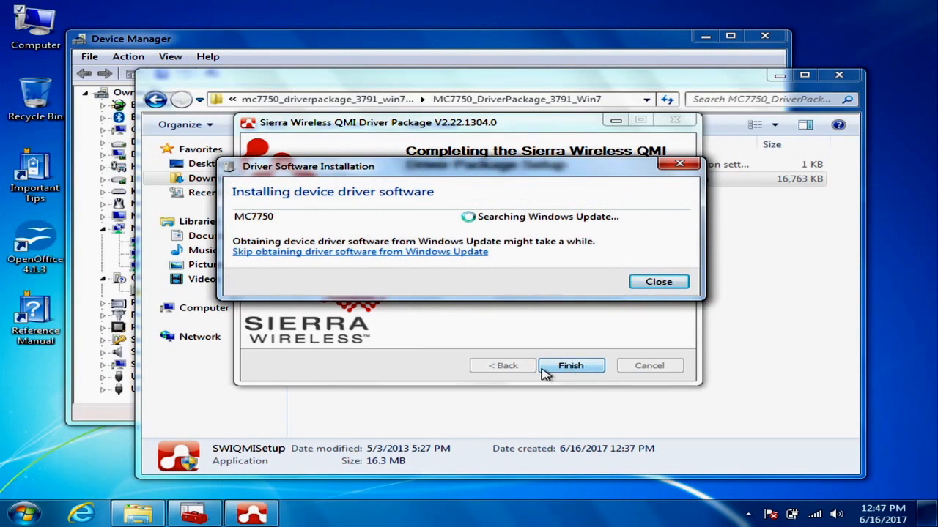
{"action": "mouse_move", "coordinate": [334, 262]}
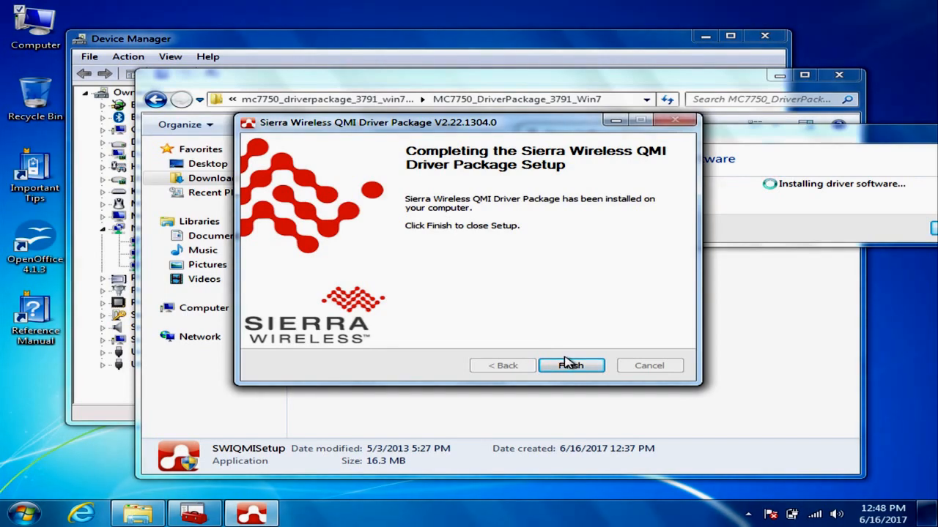
Close the completed Sierra Wireless setup while Windows installs the MC7750 devices.
{"action": "left_click", "coordinate": [571, 366]}
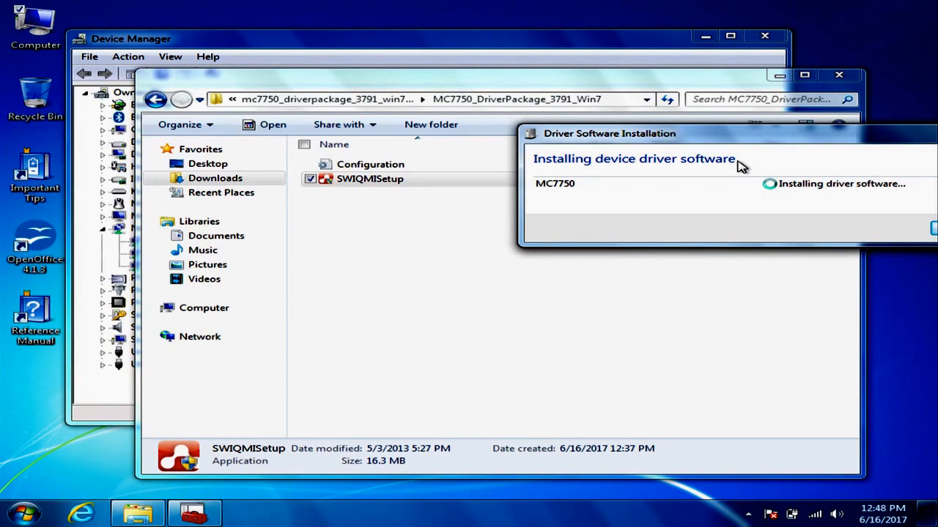
{"action": "mouse_move", "coordinate": [741, 150]}
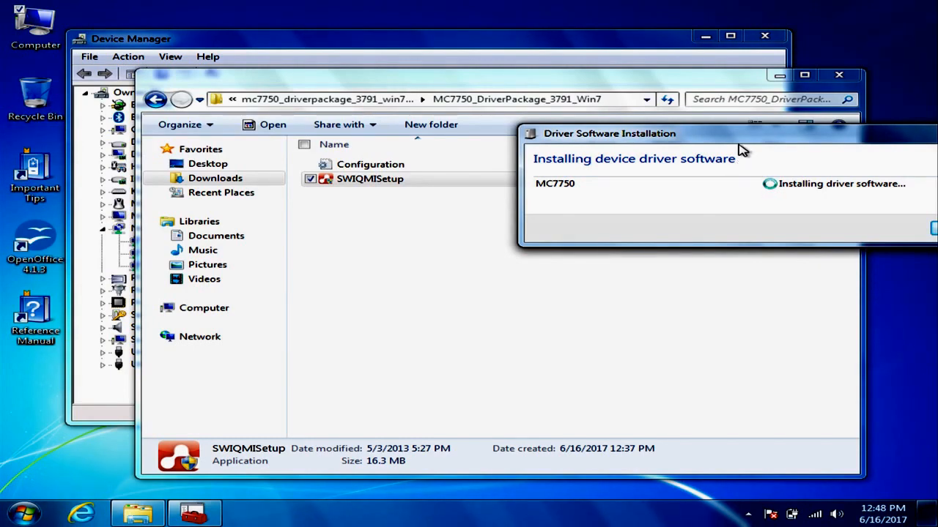
{"action": "mouse_move", "coordinate": [721, 140]}
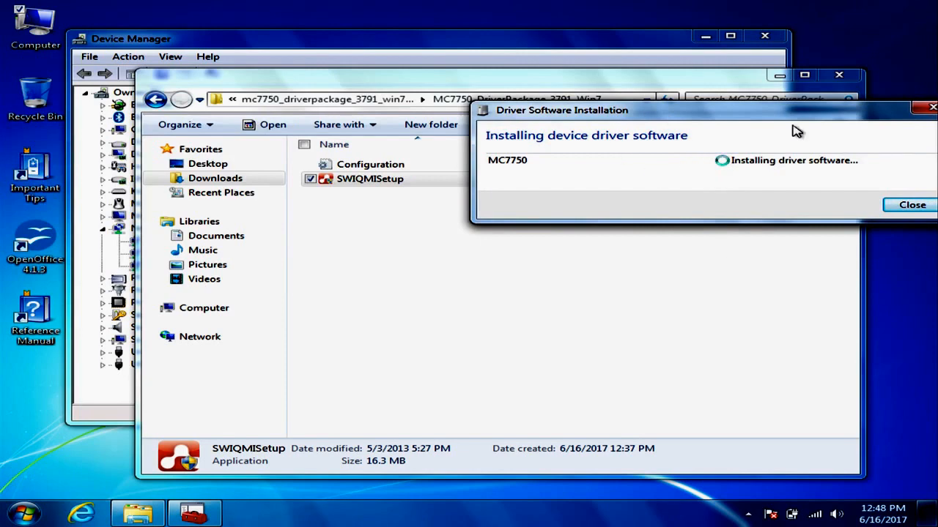
{"action": "mouse_move", "coordinate": [847, 177]}
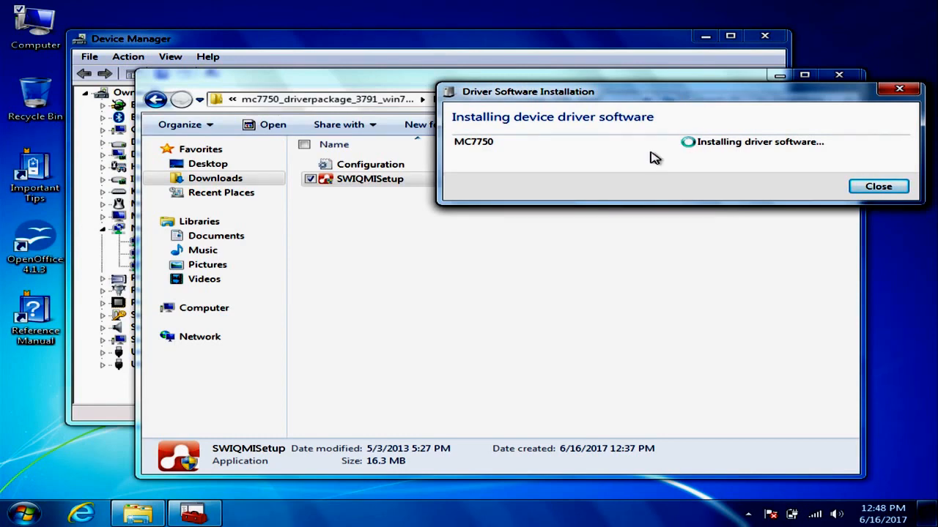
{"action": "mouse_move", "coordinate": [554, 79]}
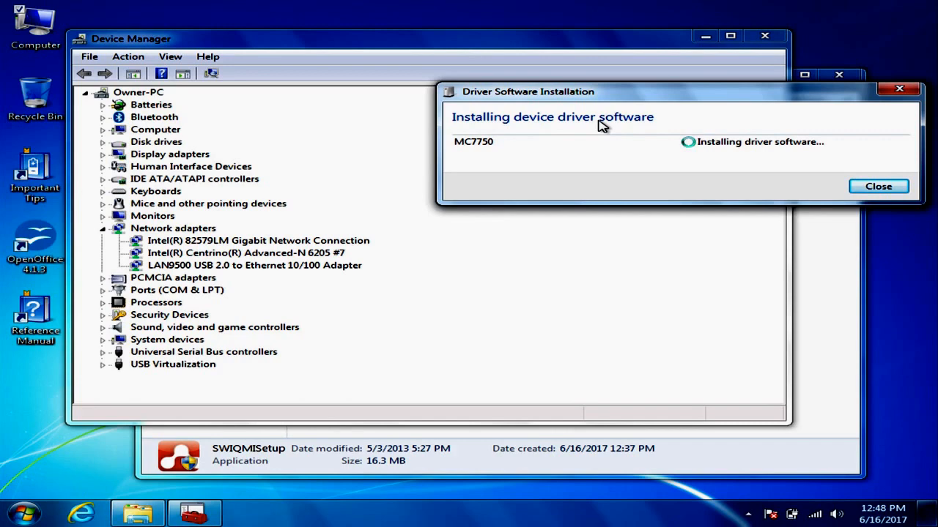
{"action": "mouse_move", "coordinate": [208, 246]}
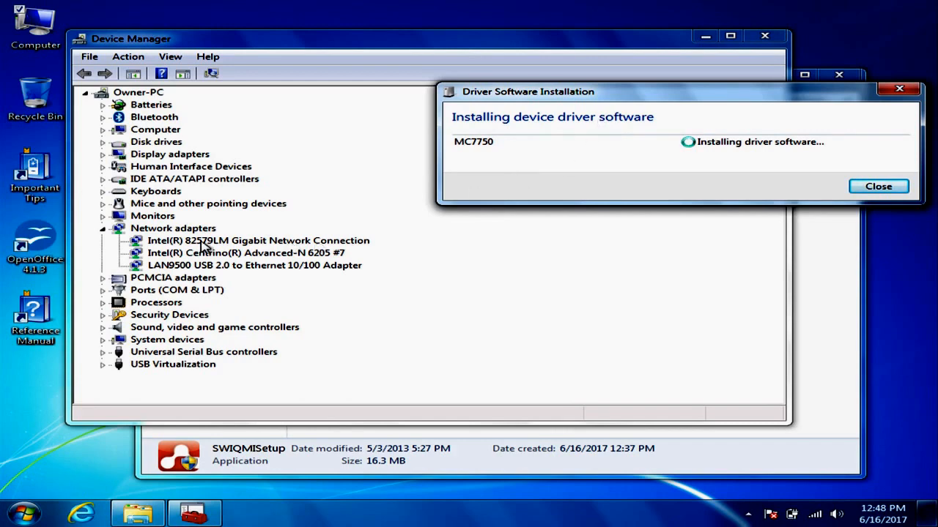
{"action": "mouse_move", "coordinate": [308, 223]}
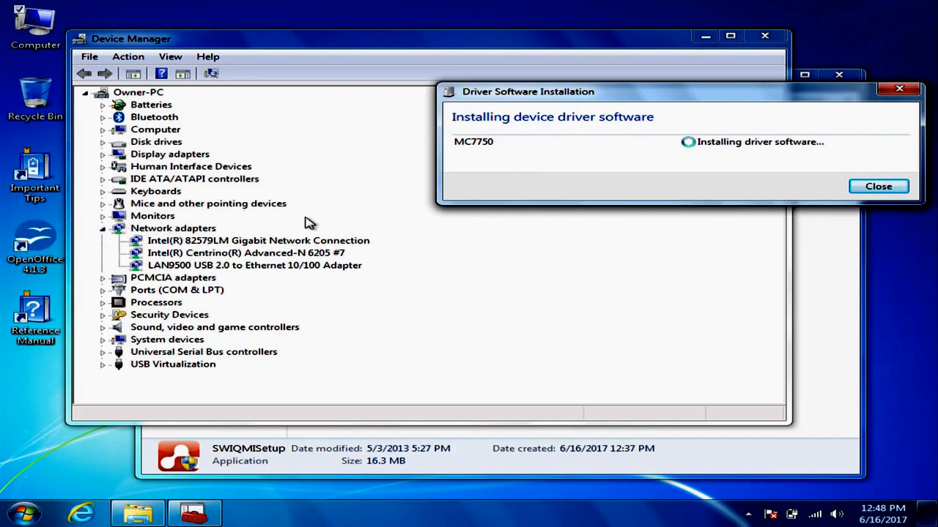
{"action": "mouse_move", "coordinate": [516, 158]}
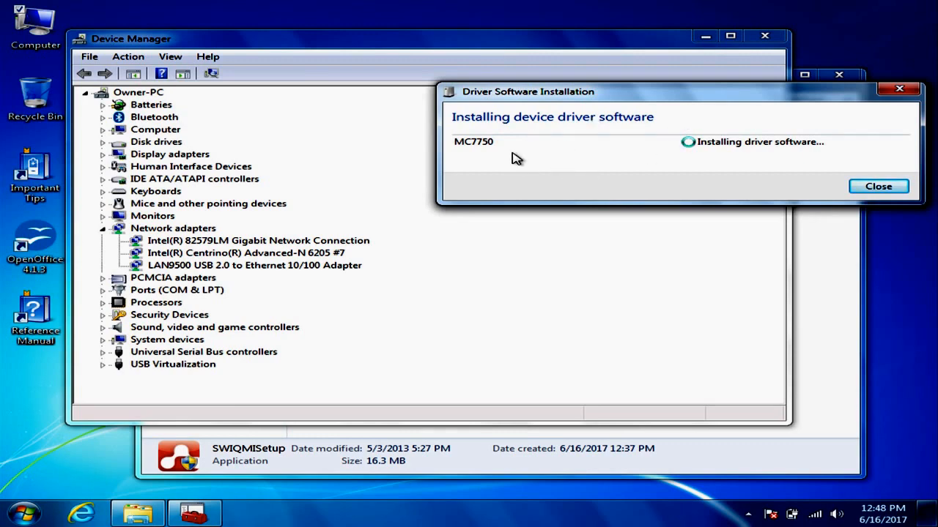
{"action": "mouse_move", "coordinate": [154, 247]}
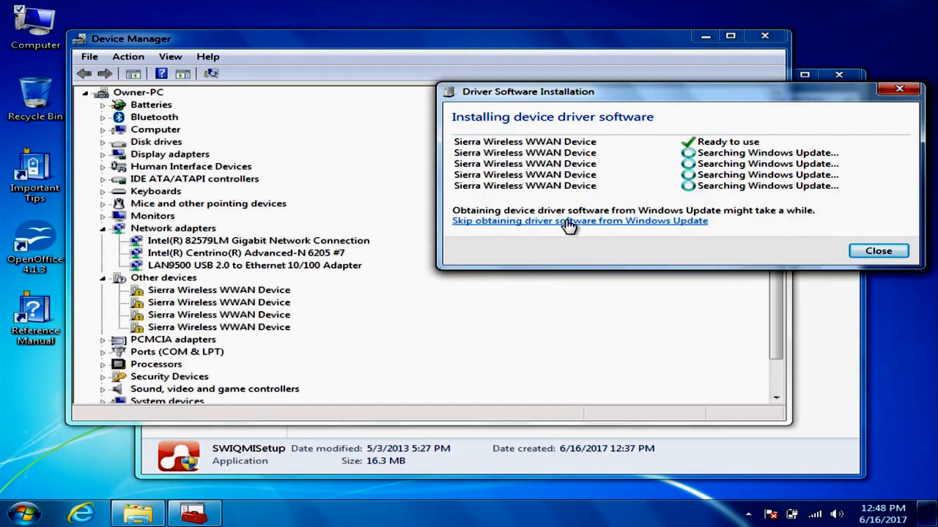
Skip the Windows Update driver search so the modem installs from the local package.
{"action": "left_click", "coordinate": [578, 220]}
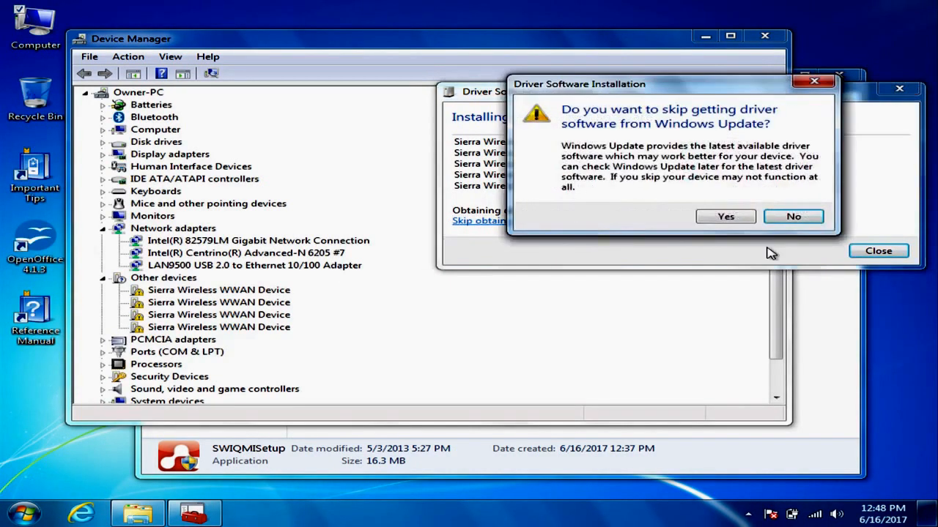
{"action": "left_click", "coordinate": [726, 217]}
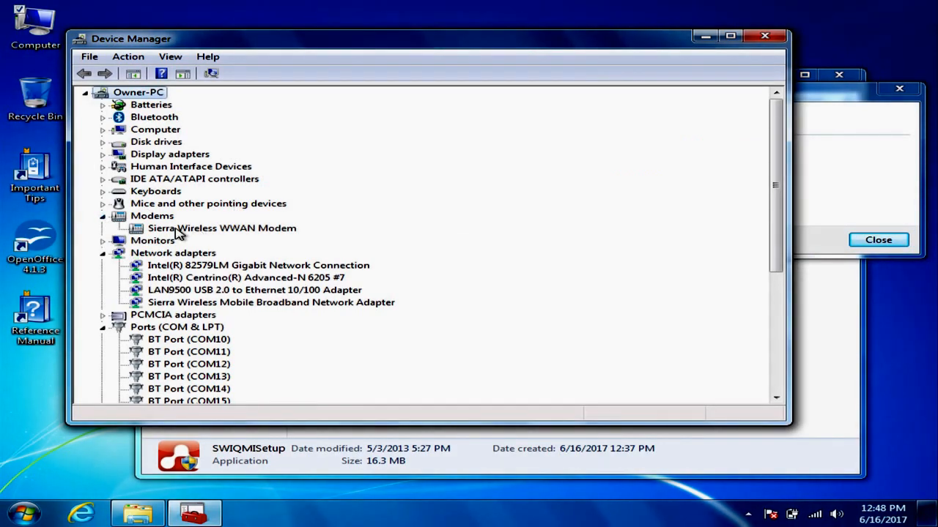
{"action": "mouse_move", "coordinate": [225, 302]}
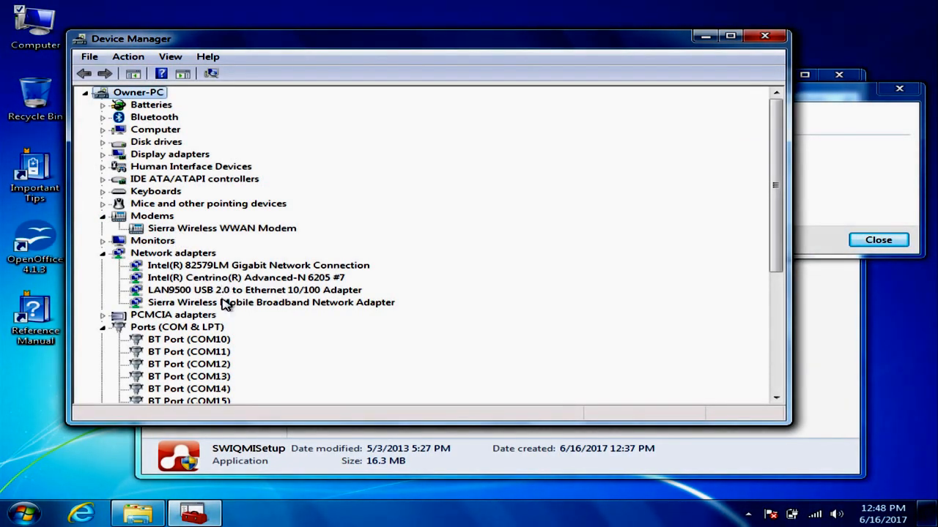
Scroll down Device Manager to review the Sierra Wireless modem, network adapter and COM ports.
{"action": "scroll", "scroll_direction": "down", "scroll_amount": 3}
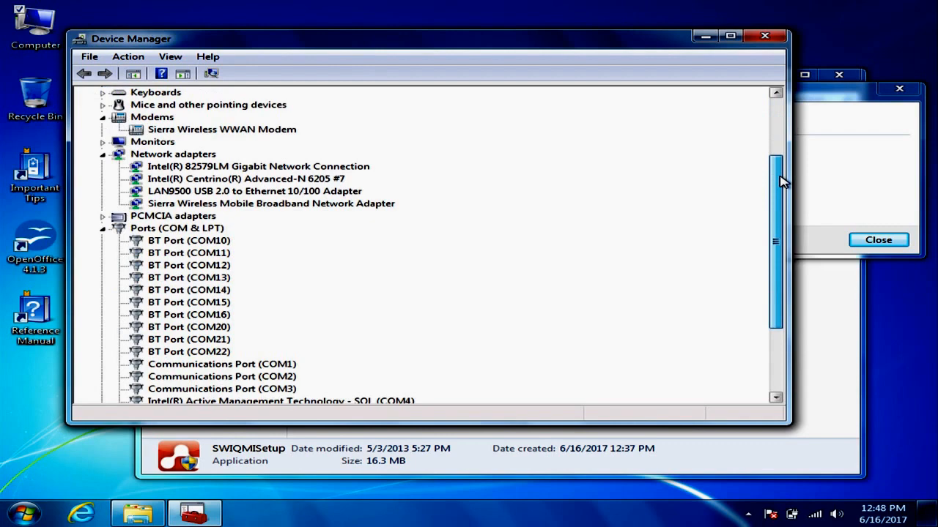
{"action": "scroll", "scroll_direction": "down", "scroll_amount": 3}
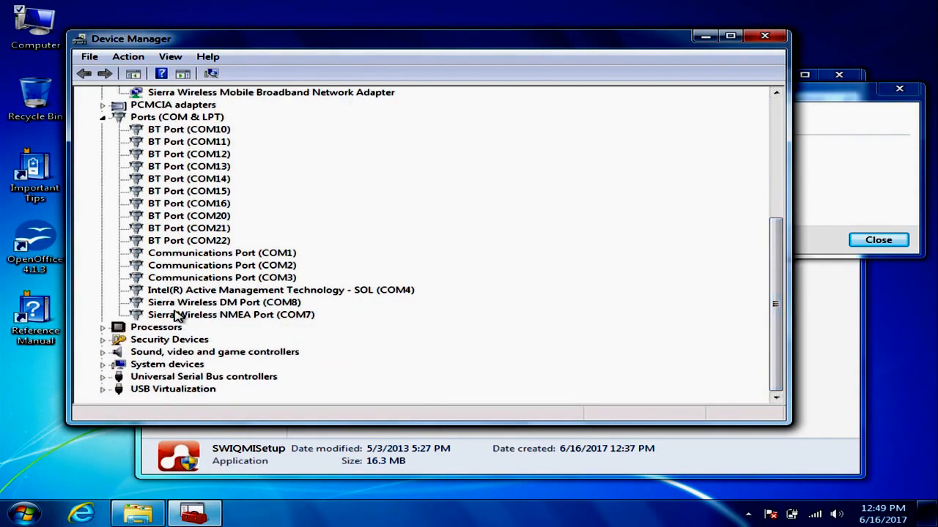
{"action": "mouse_move", "coordinate": [192, 315]}
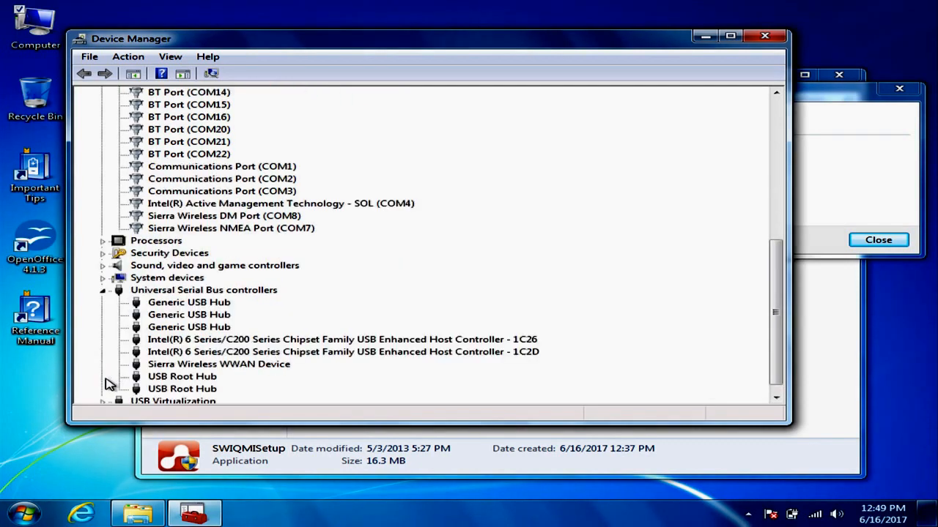
{"action": "mouse_move", "coordinate": [223, 374]}
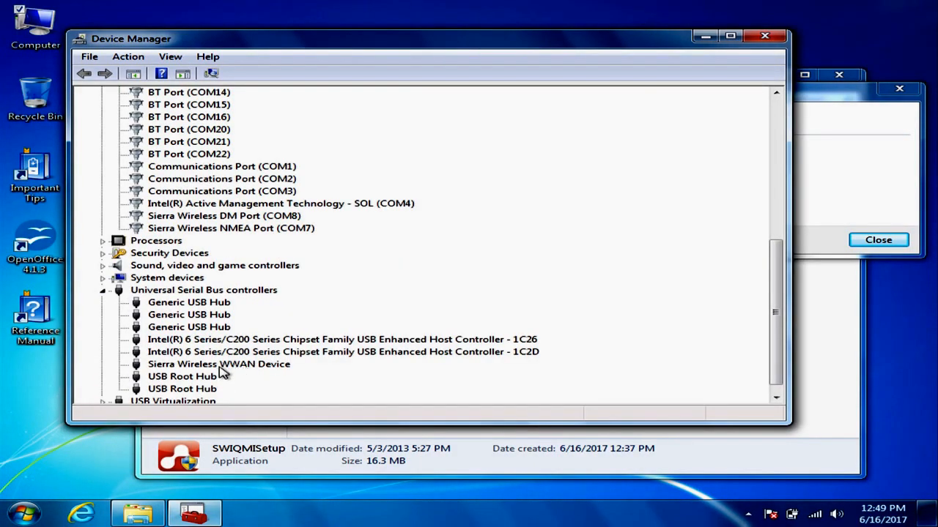
{"action": "mouse_move", "coordinate": [856, 161]}
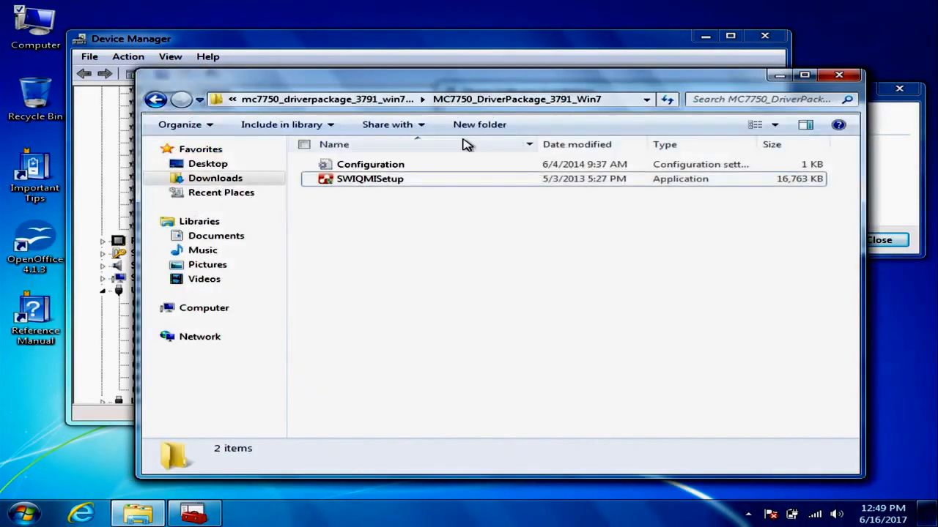
From Downloads, enter the mc7750_firmware_03-05-10-13_software folder and launch the FlashTool application.
{"action": "left_click", "coordinate": [155, 99]}
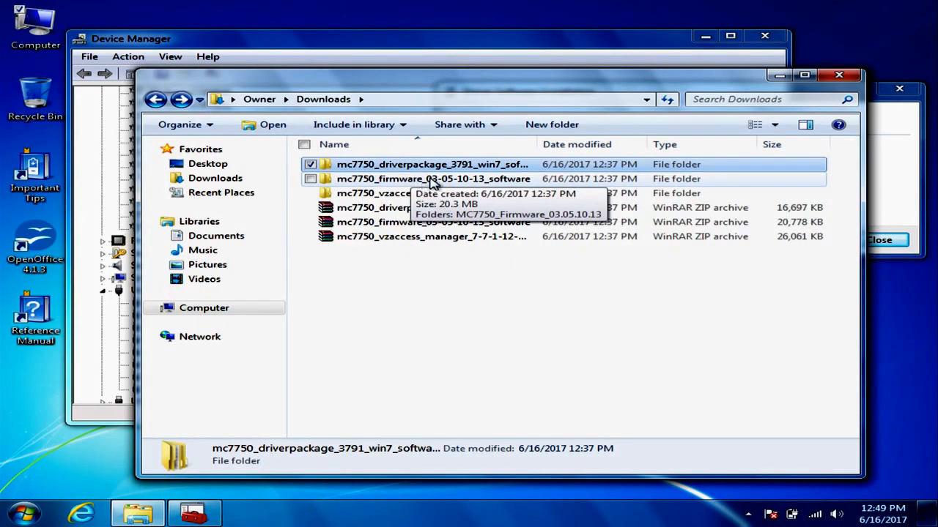
{"action": "double_click", "coordinate": [434, 178]}
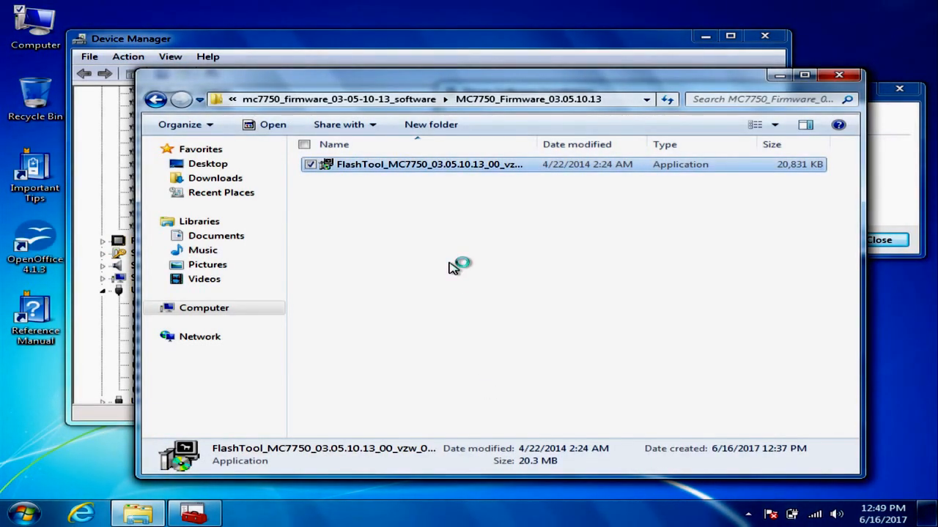
{"action": "double_click", "coordinate": [428, 164]}
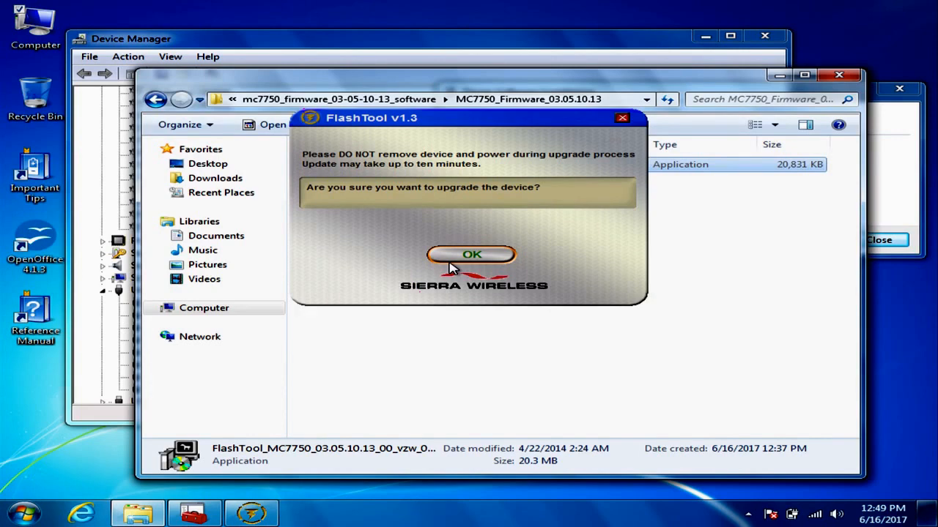
Confirm the FlashTool prompt to begin upgrading the MC7750 firmware.
{"action": "left_click", "coordinate": [472, 255]}
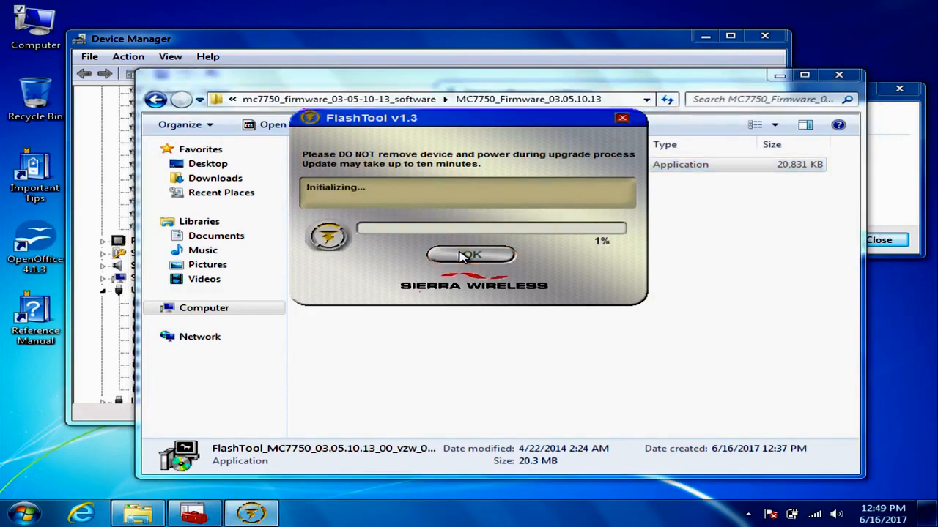
{"action": "mouse_move", "coordinate": [510, 303]}
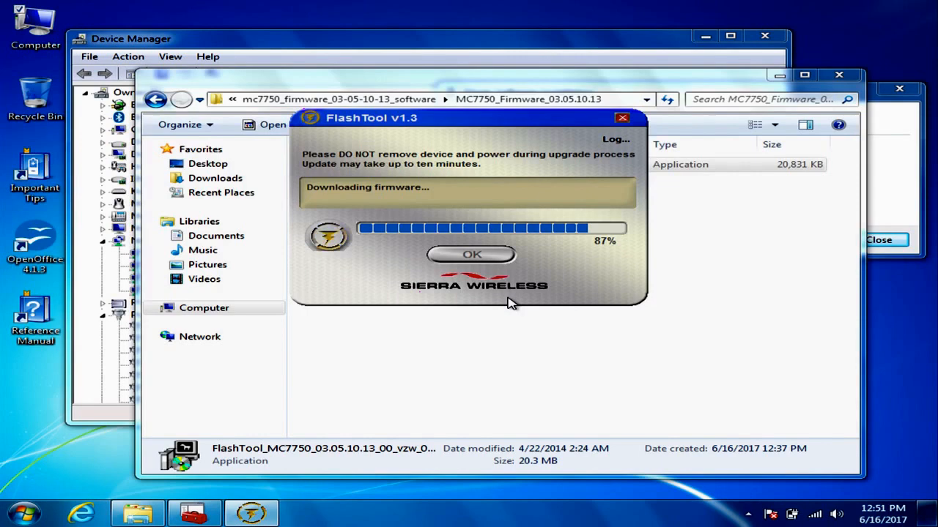
{"action": "mouse_move", "coordinate": [799, 111]}
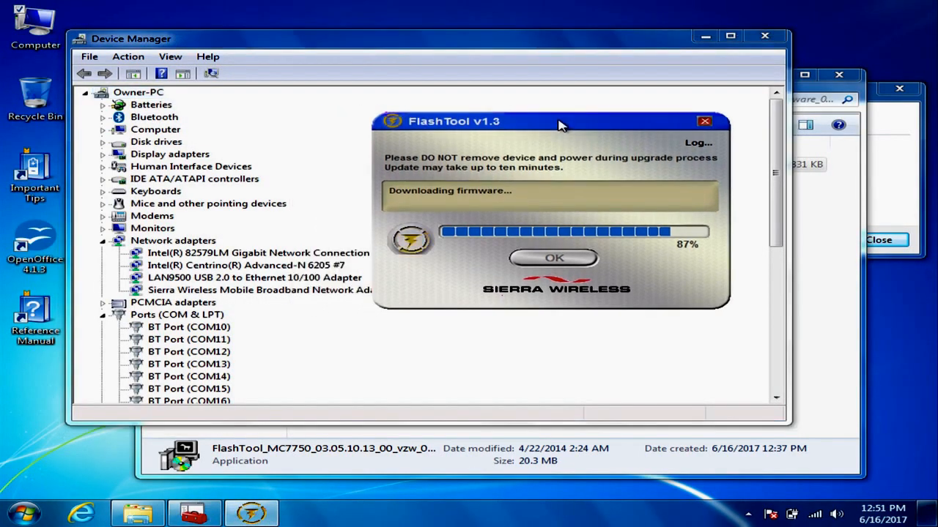
Move the FlashTool progress window aside so the Driver Software Installation list stays visible.
{"action": "left_click_drag", "start_coordinate": [559, 120], "coordinate": [667, 108]}
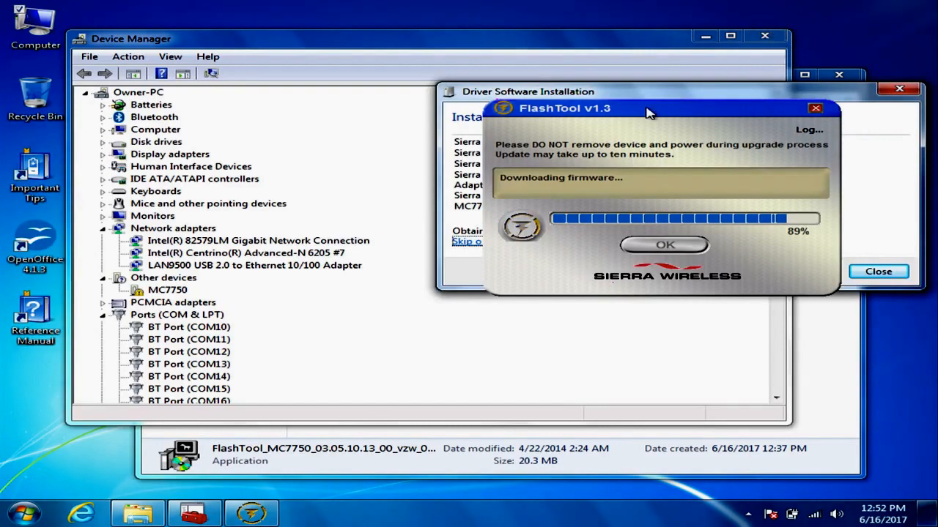
{"action": "left_click_drag", "start_coordinate": [648, 108], "coordinate": [261, 3]}
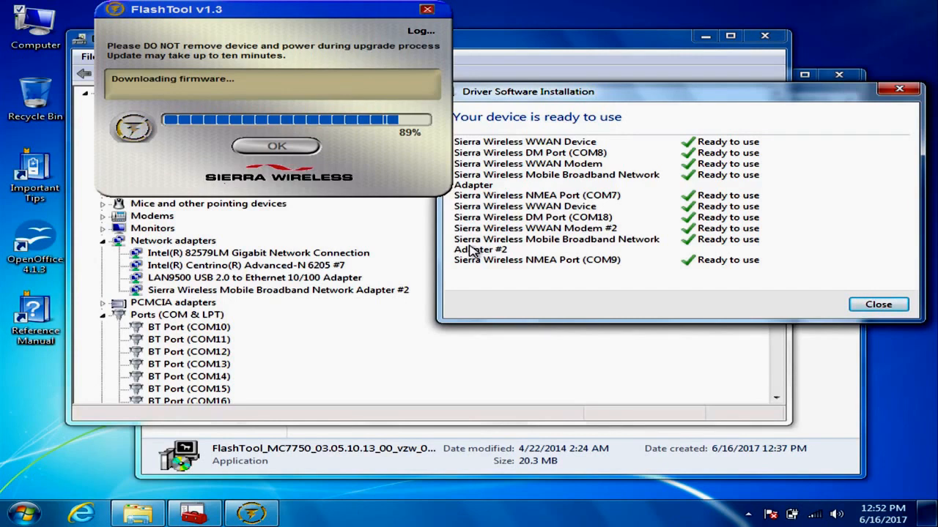
{"action": "mouse_move", "coordinate": [442, 9]}
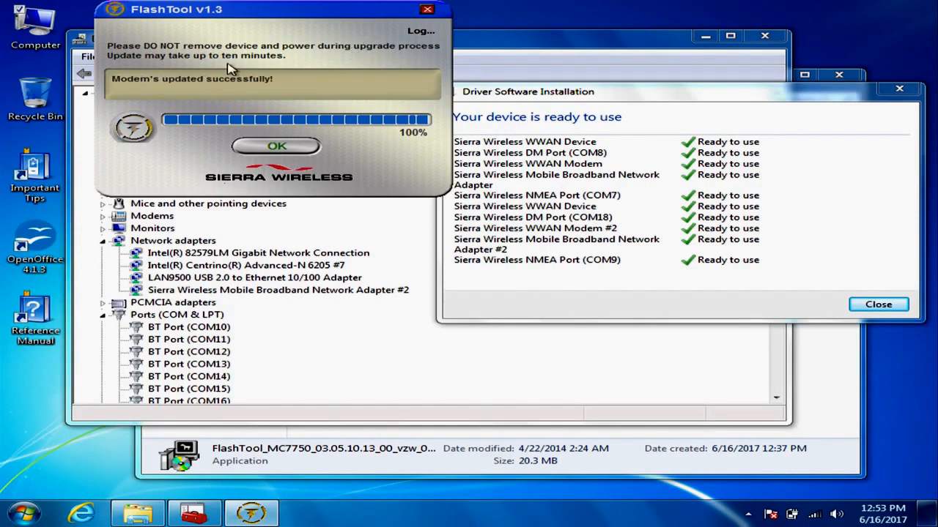
{"action": "mouse_move", "coordinate": [190, 87]}
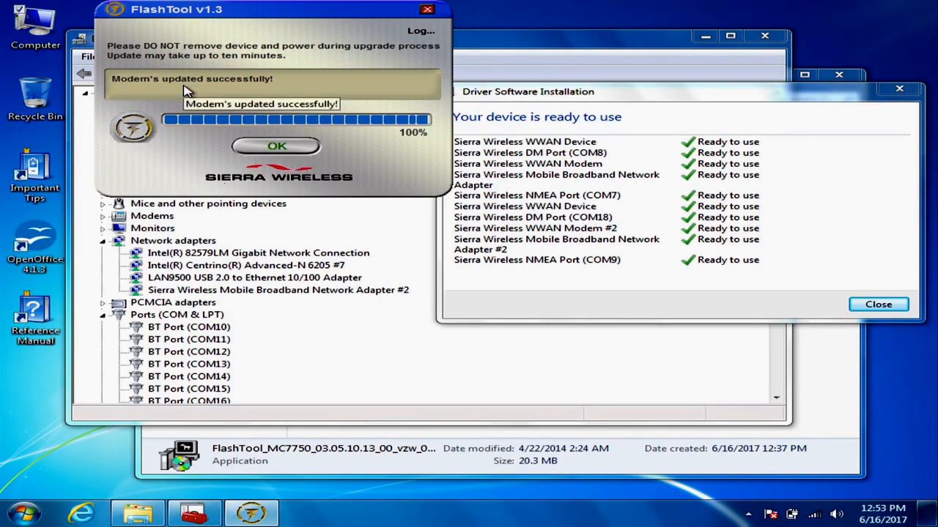
Dismiss the successful firmware update result and return to the MC7750 VZAccess Manager folder in Downloads.
{"action": "left_click", "coordinate": [277, 147]}
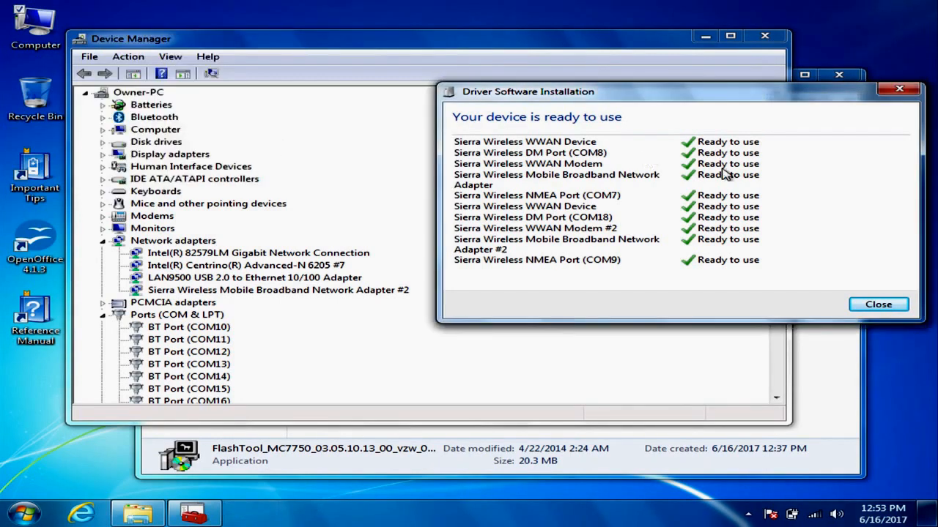
{"action": "mouse_move", "coordinate": [821, 412]}
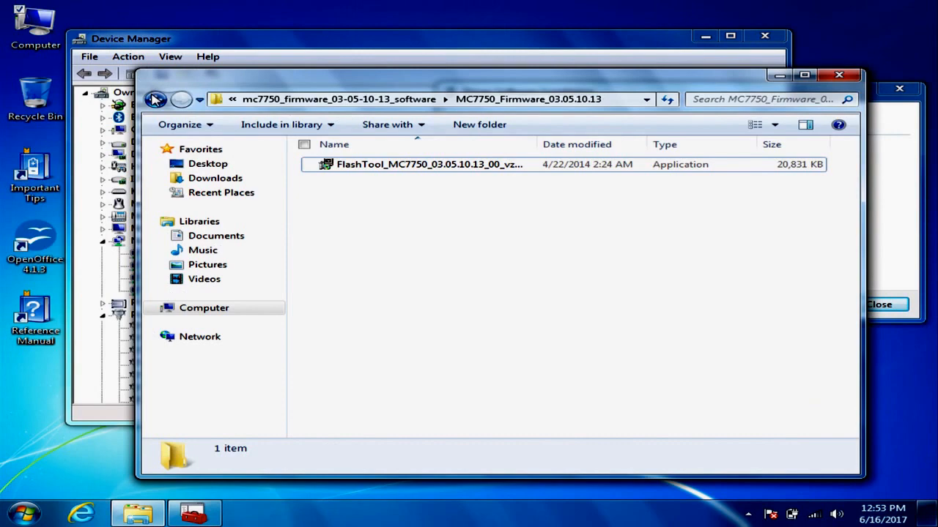
{"action": "left_click", "coordinate": [156, 100]}
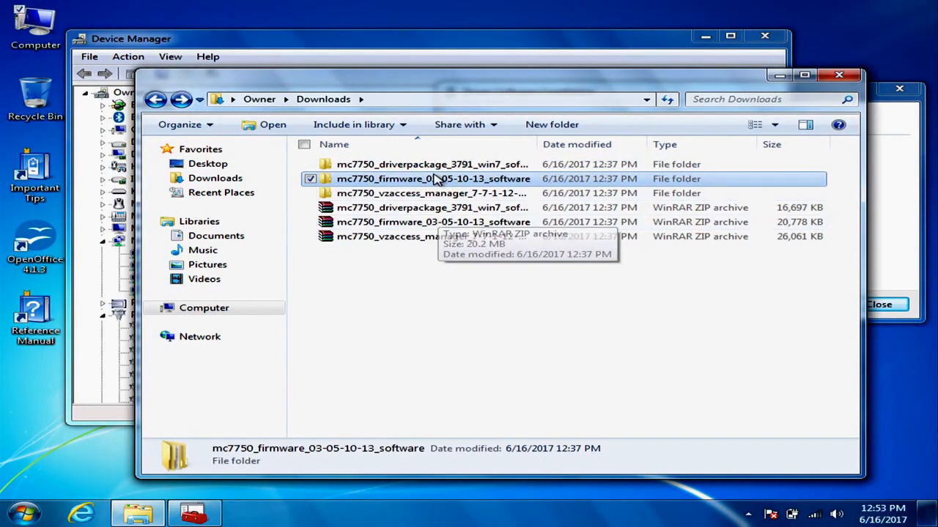
{"action": "double_click", "coordinate": [431, 193]}
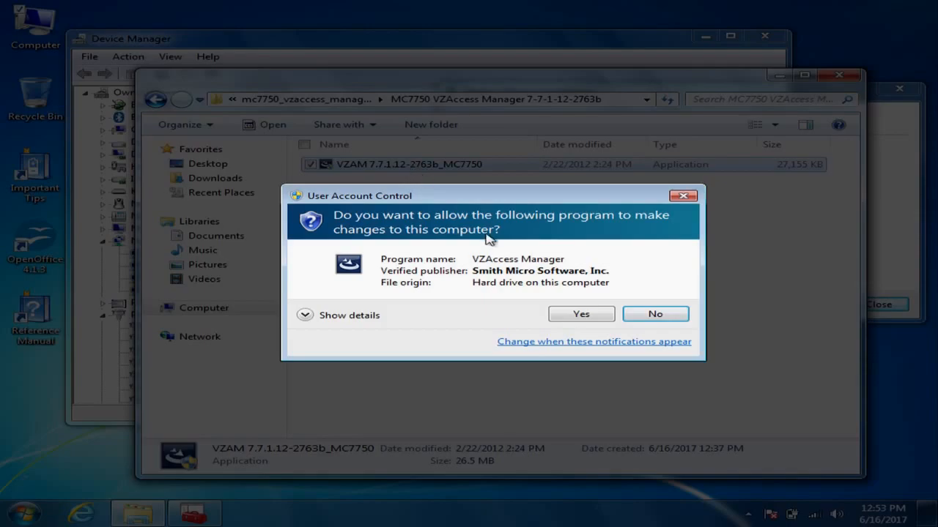
Allow and launch the VZAM 7.7.1.12-2763b_MC7750 installer to reach the InstallShield welcome screen.
{"action": "left_click", "coordinate": [580, 313]}
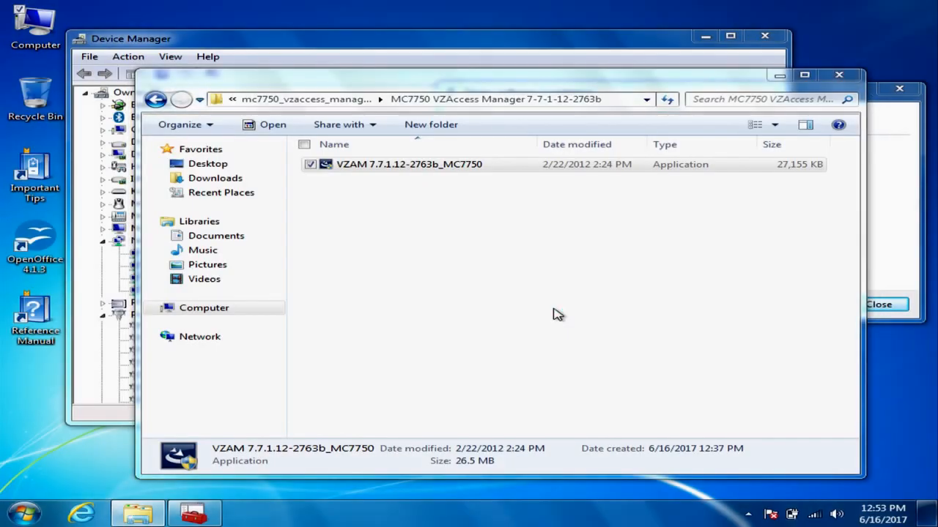
{"action": "mouse_move", "coordinate": [402, 331]}
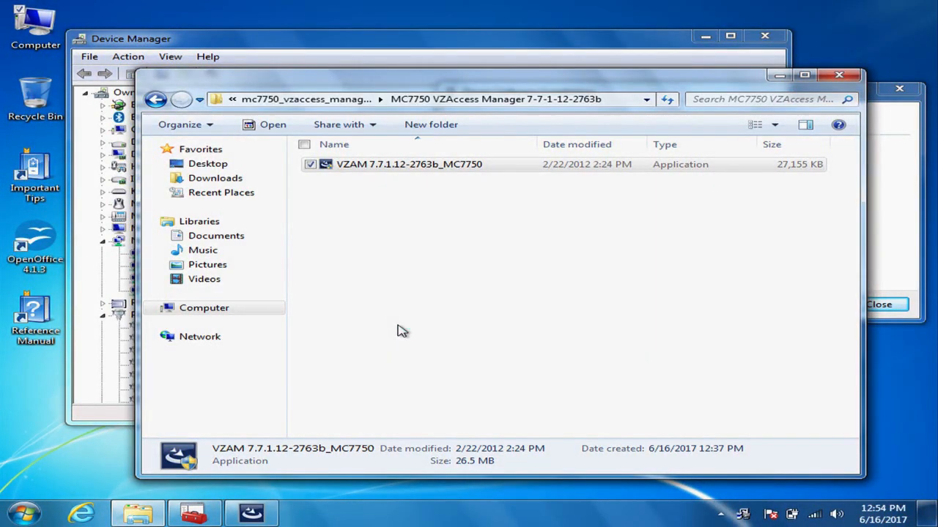
{"action": "double_click", "coordinate": [409, 164]}
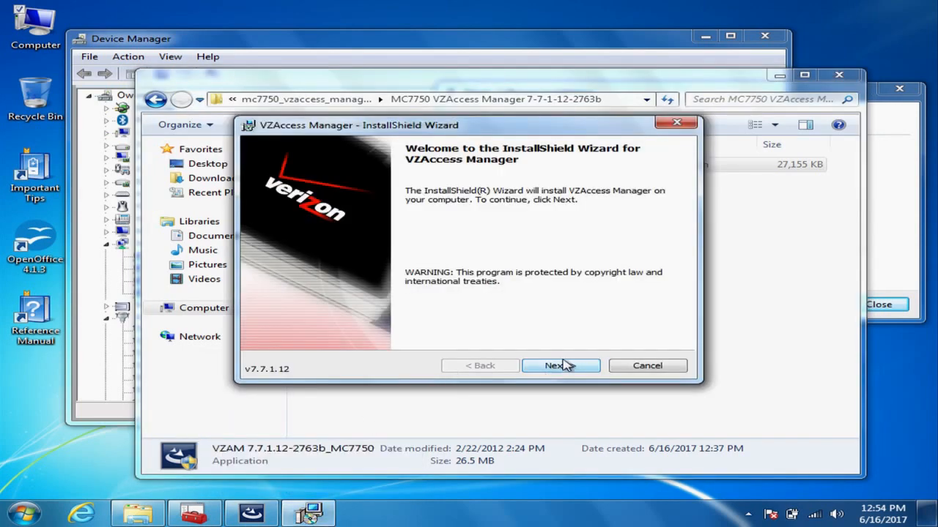
Start the wizard, choose full view with a VZAccess Manager desktop shortcut and keep the default destination folder.
{"action": "left_click", "coordinate": [560, 366]}
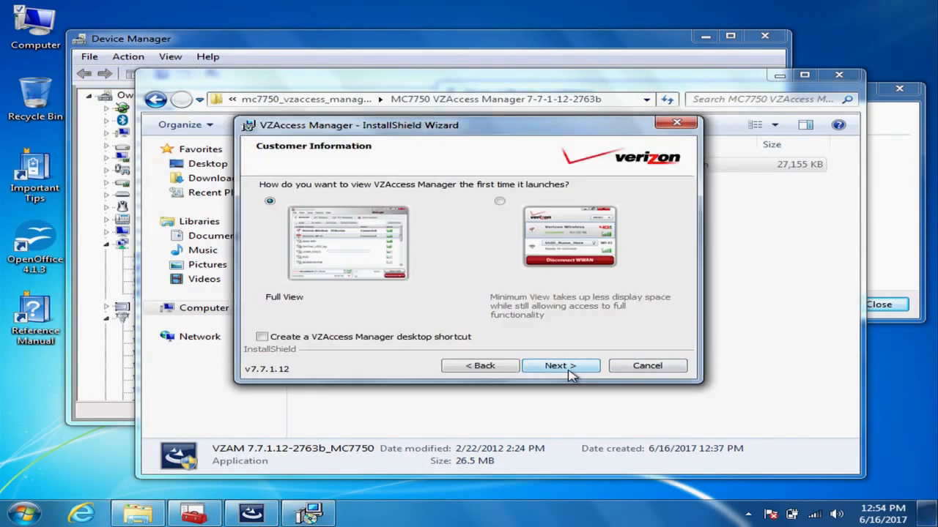
{"action": "mouse_move", "coordinate": [386, 296]}
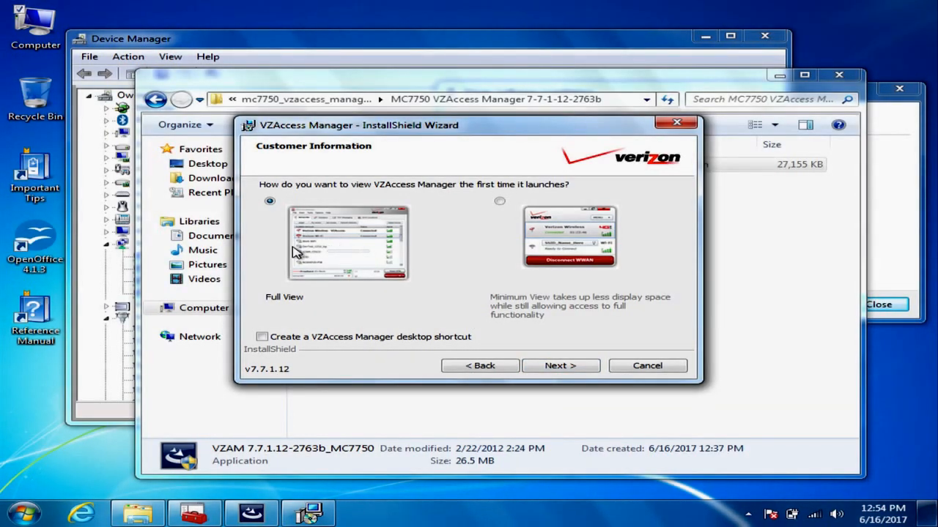
{"action": "mouse_move", "coordinate": [530, 236]}
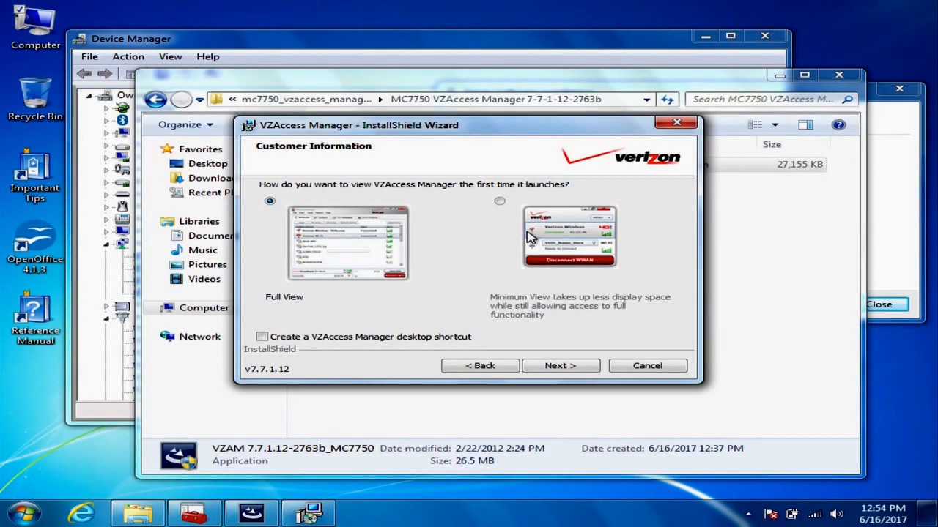
{"action": "mouse_move", "coordinate": [410, 320]}
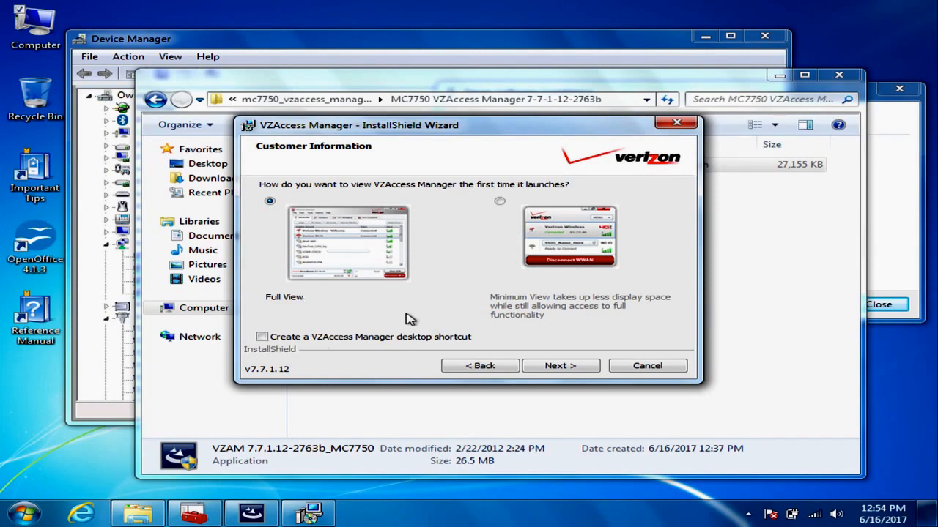
{"action": "mouse_move", "coordinate": [315, 222]}
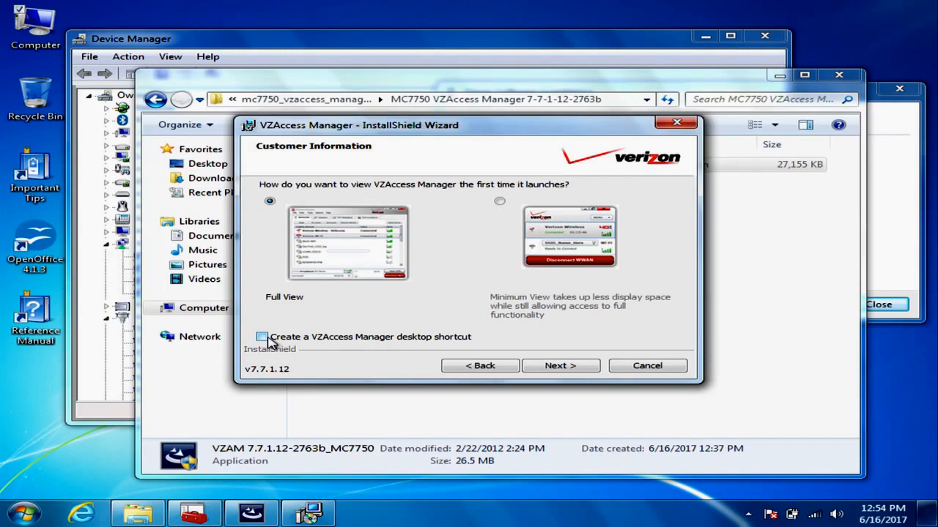
{"action": "left_click", "coordinate": [260, 335]}
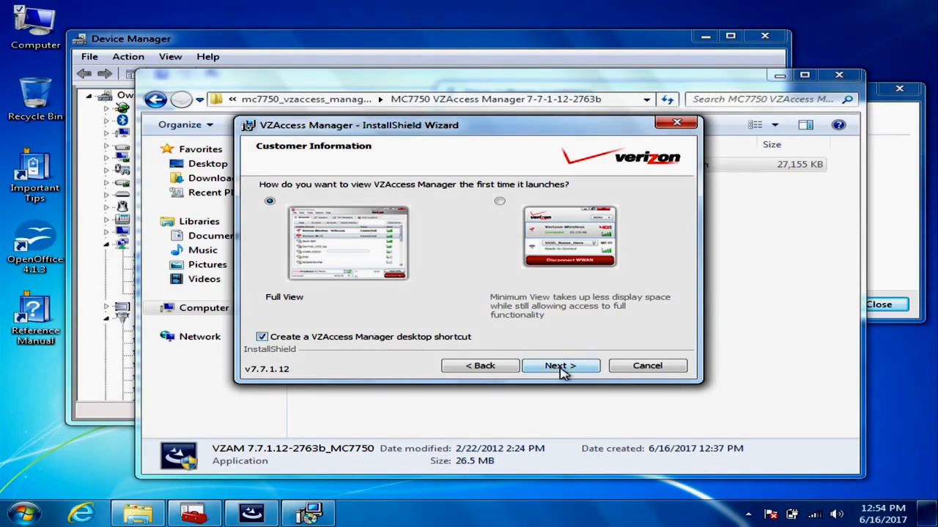
{"action": "left_click", "coordinate": [560, 366]}
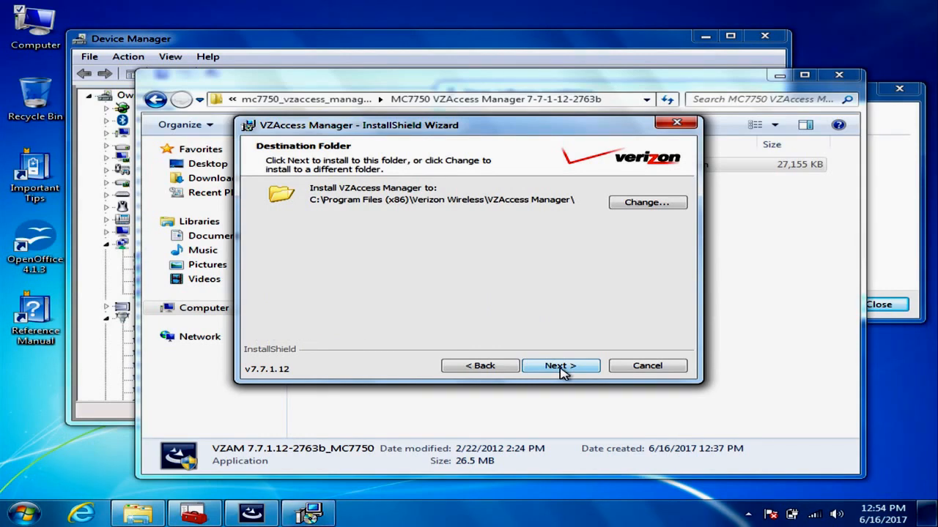
{"action": "left_click", "coordinate": [560, 366]}
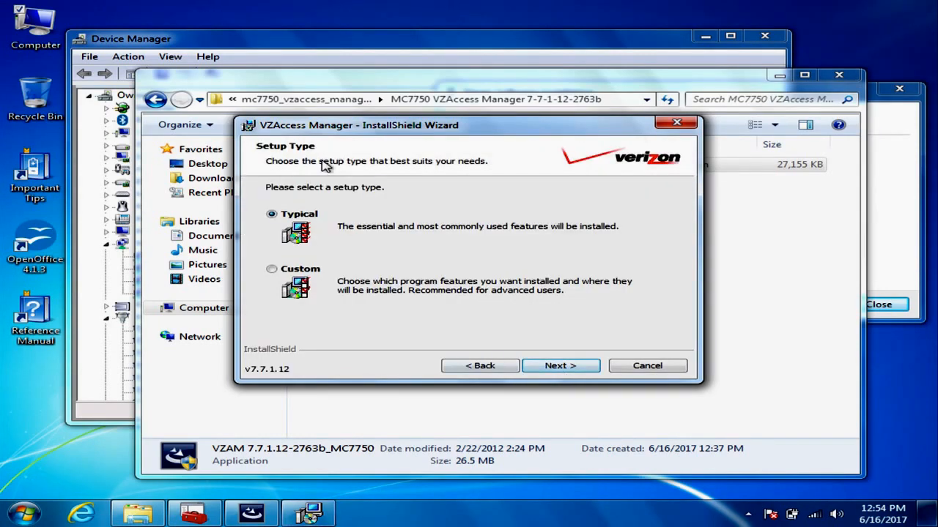
Accept the Typical setup, install VZAccess Manager 7.7.1.12 and finish the wizard.
{"action": "left_click", "coordinate": [560, 366]}
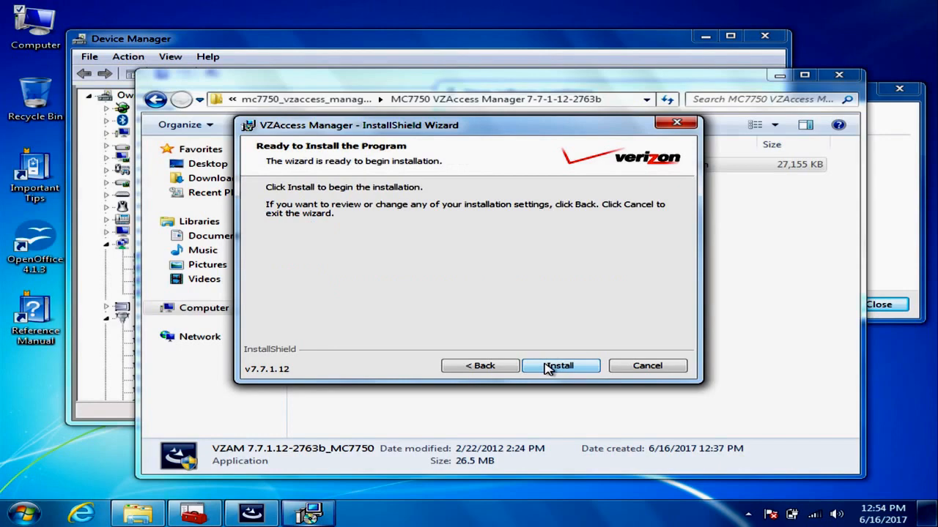
{"action": "left_click", "coordinate": [560, 367]}
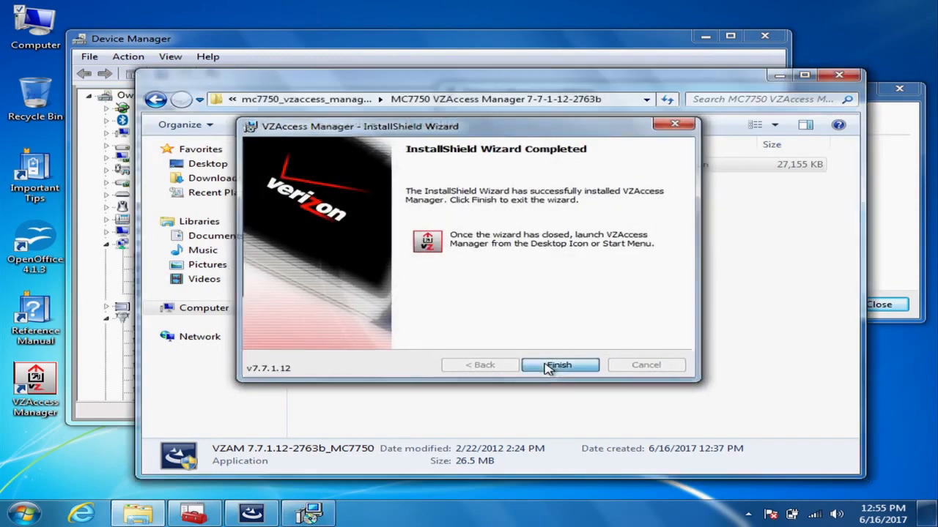
{"action": "left_click", "coordinate": [560, 365]}
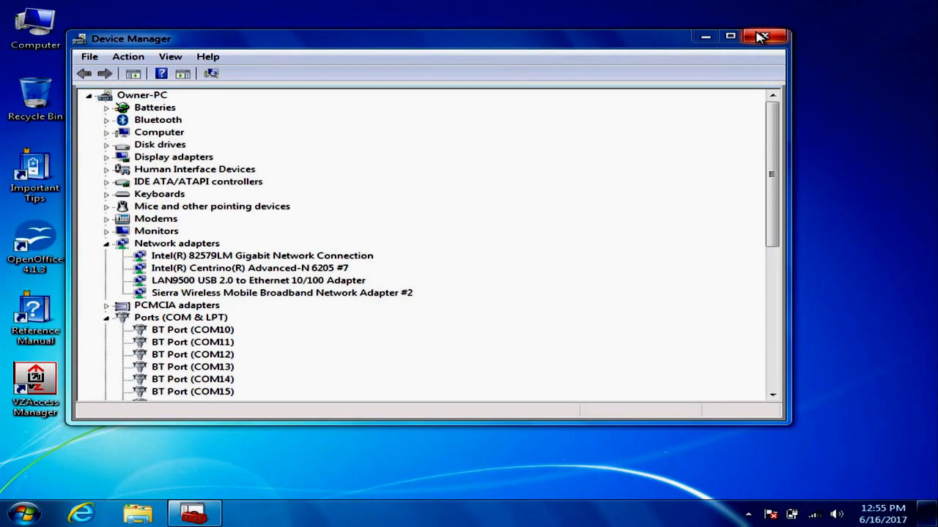
Close Device Manager, start VZAccess Manager from its desktop shortcut and agree to the license.
{"action": "left_click", "coordinate": [765, 36]}
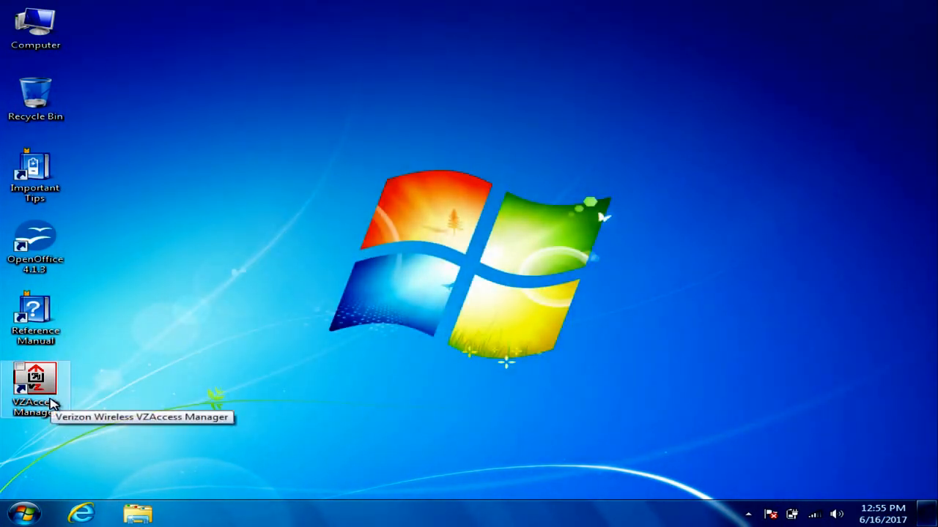
{"action": "double_click", "coordinate": [35, 378]}
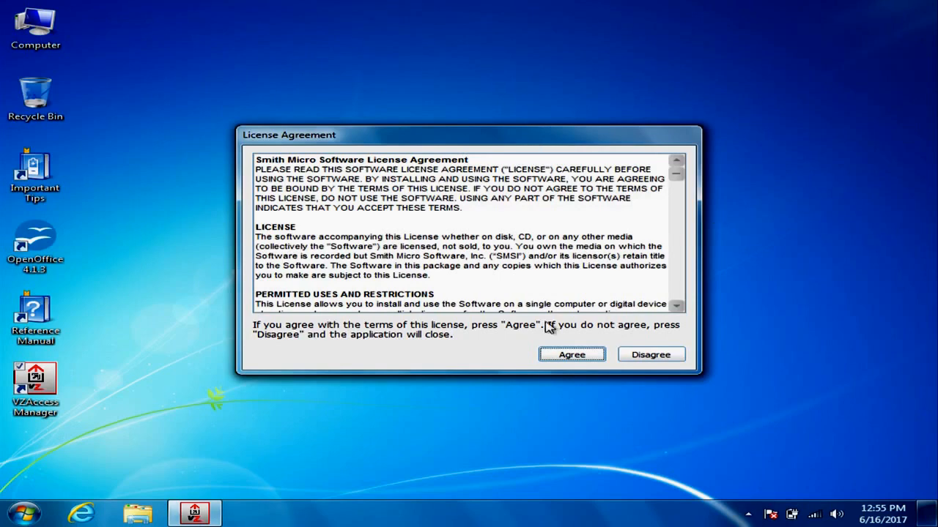
{"action": "left_click", "coordinate": [572, 354]}
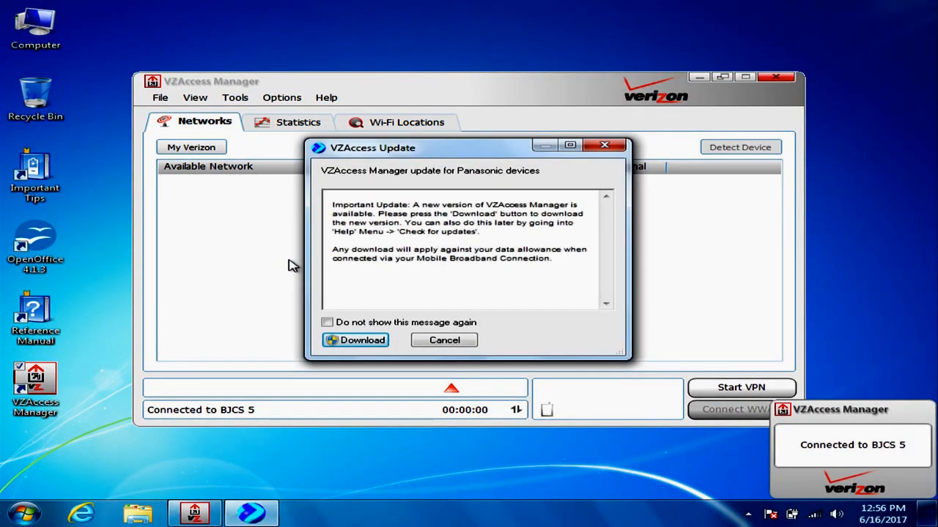
{"action": "mouse_move", "coordinate": [612, 139]}
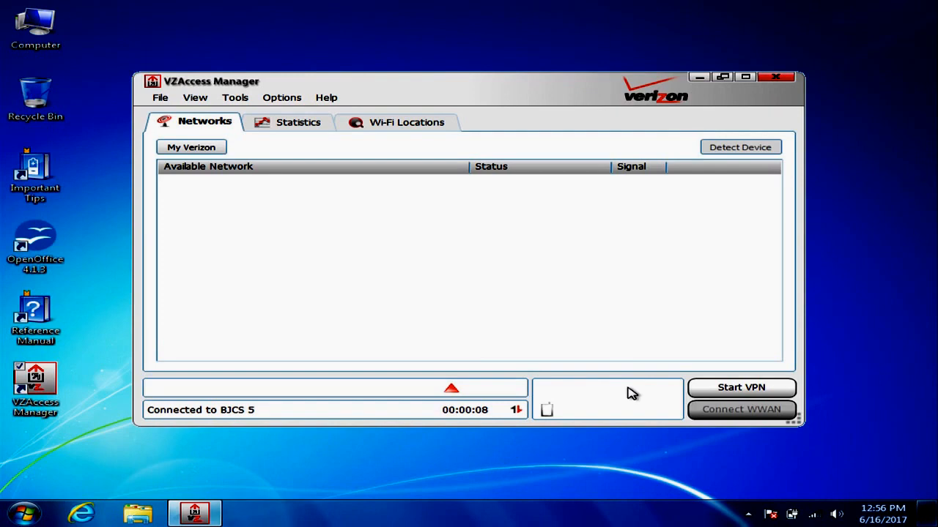
{"action": "mouse_move", "coordinate": [628, 143]}
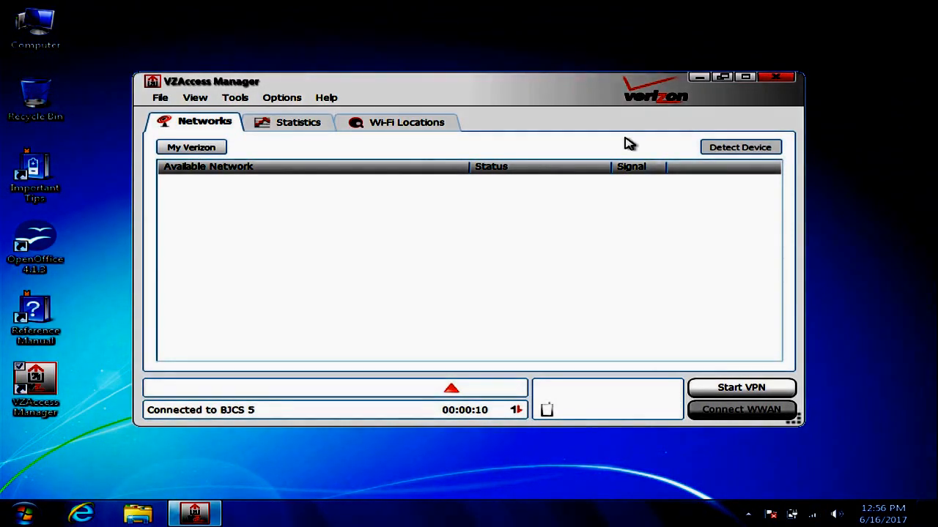
{"action": "mouse_move", "coordinate": [483, 185]}
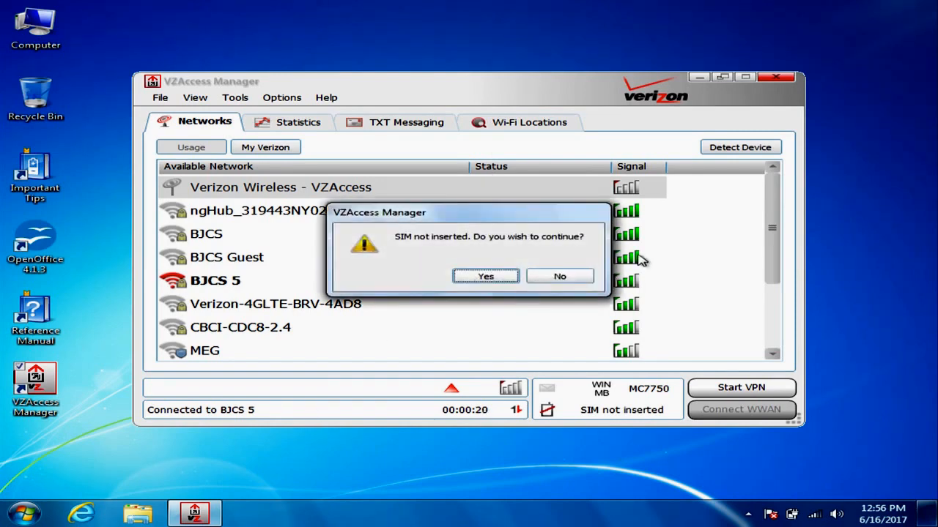
{"action": "mouse_move", "coordinate": [440, 242]}
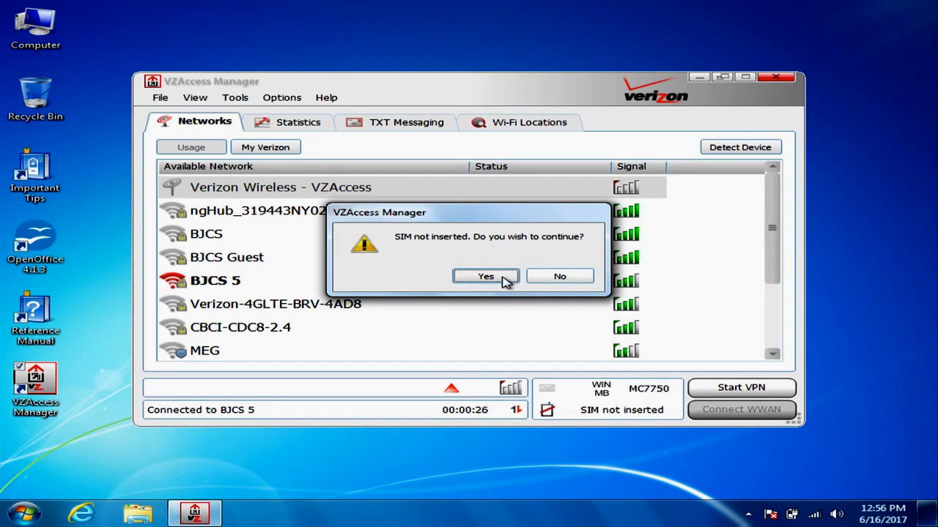
Continue past the 'SIM not inserted' warning so the available networks list appears.
{"action": "left_click", "coordinate": [485, 275]}
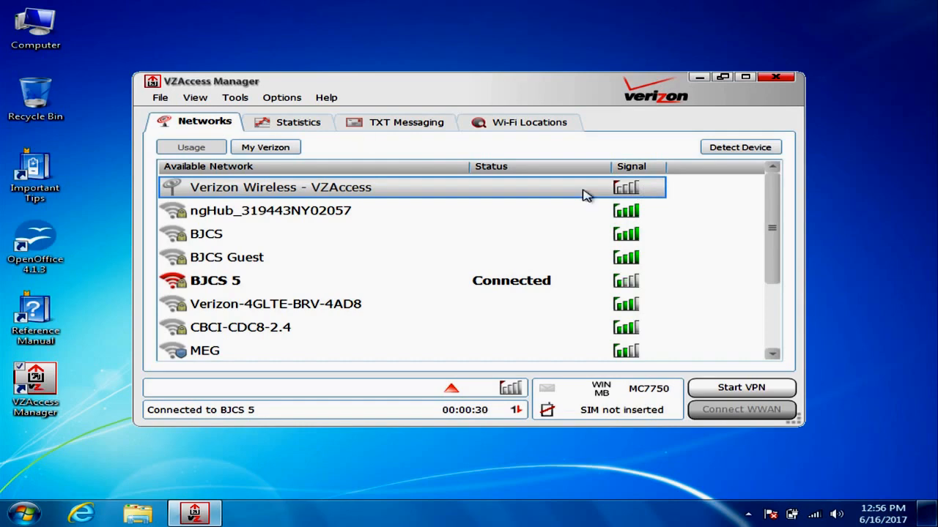
{"action": "mouse_move", "coordinate": [730, 202]}
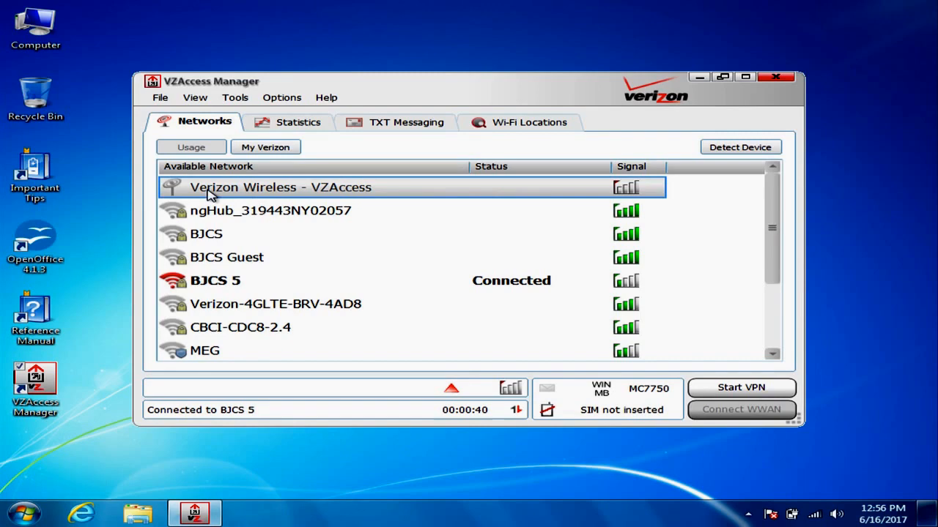
{"action": "mouse_move", "coordinate": [281, 189]}
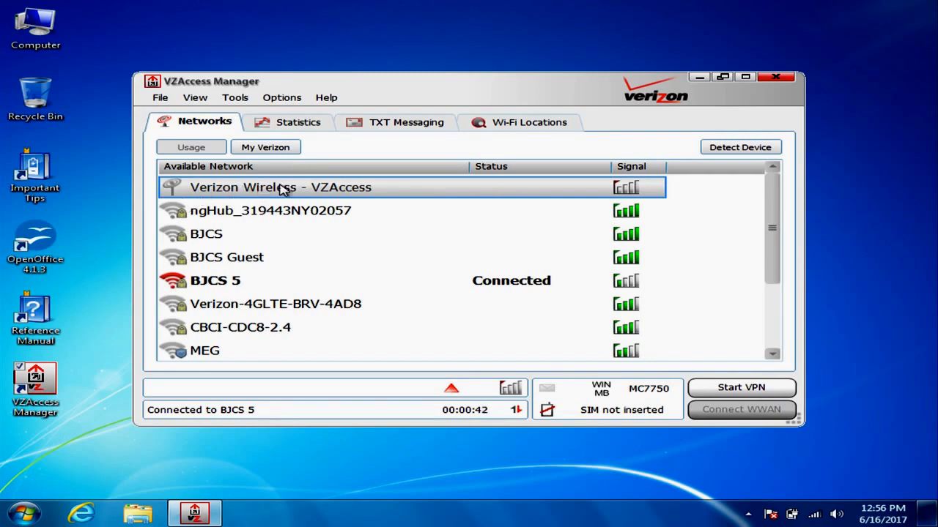
{"action": "mouse_move", "coordinate": [510, 198]}
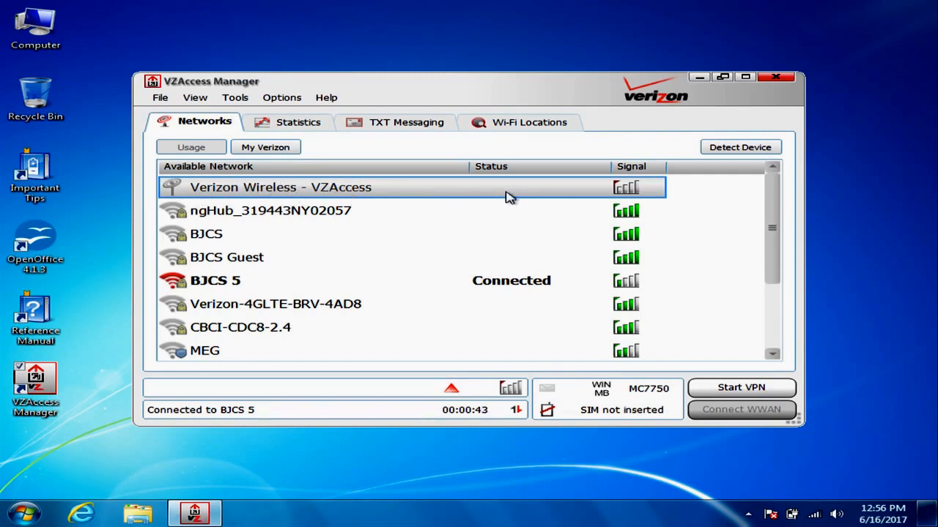
{"action": "mouse_move", "coordinate": [551, 199]}
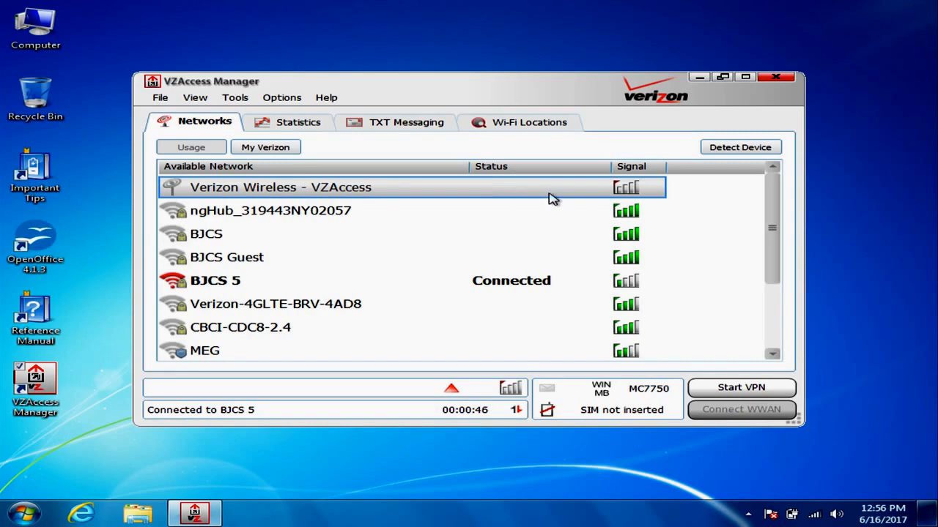
{"action": "mouse_move", "coordinate": [731, 413]}
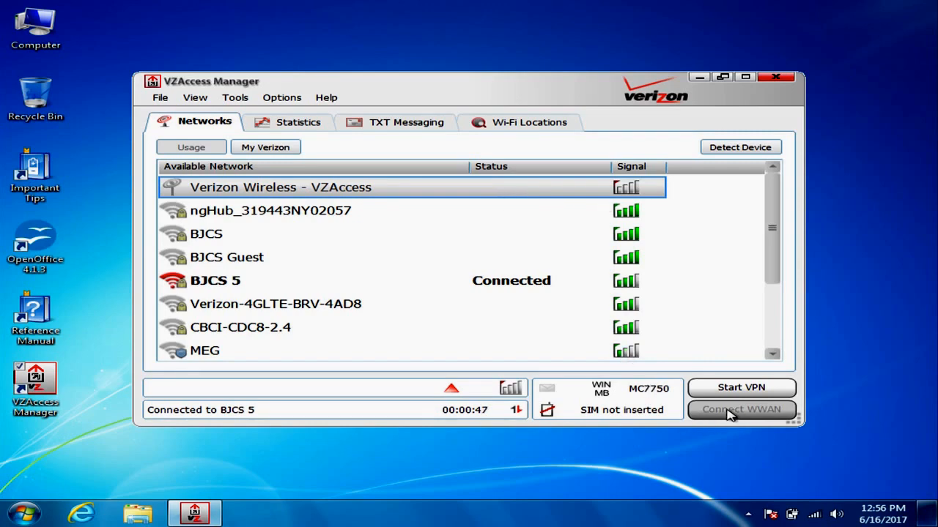